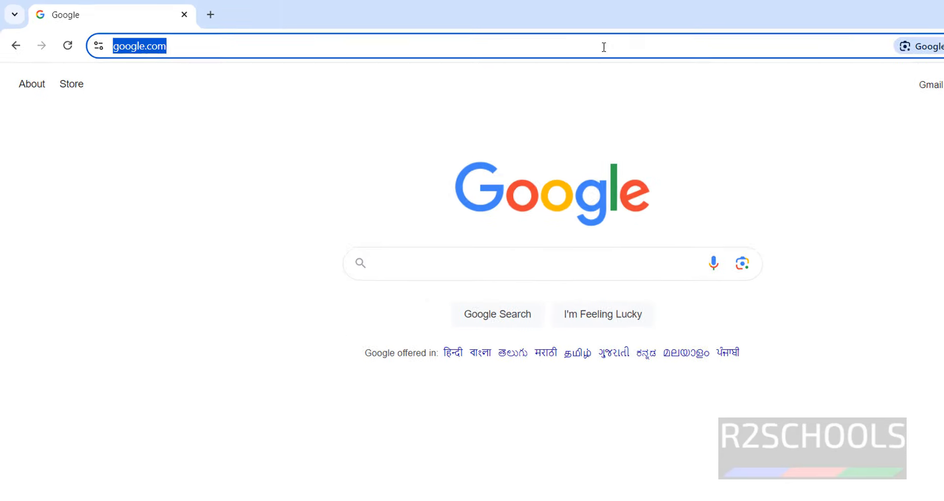
# Navigate to python.org and go to its Downloads page for Python 3.12.6.
pyautogui.write('python.org')
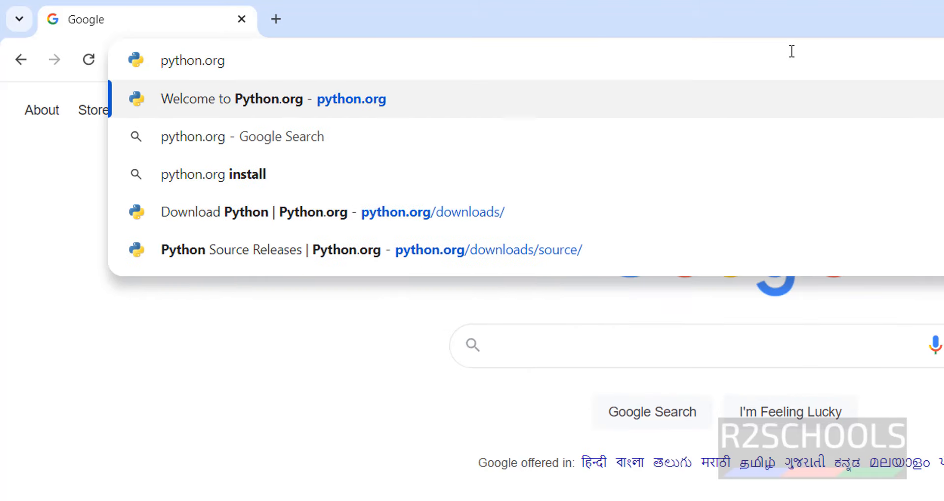
pyautogui.click(253, 98)
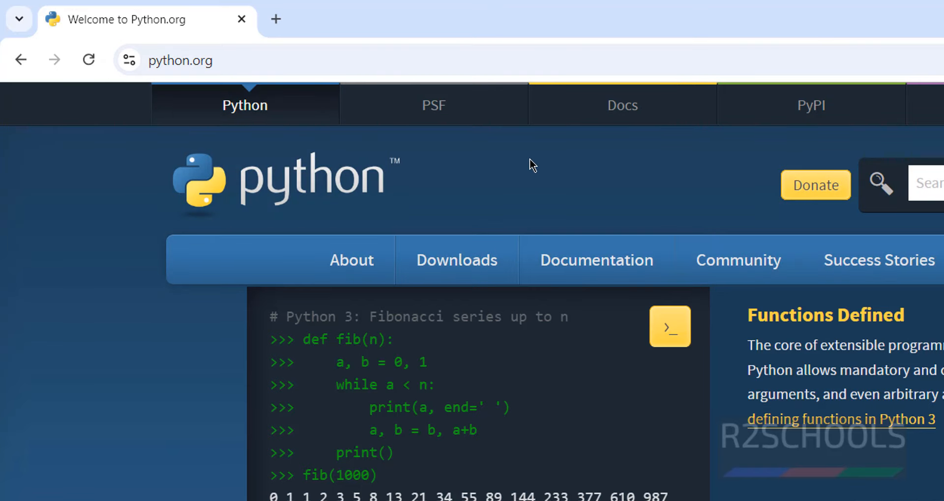
pyautogui.click(456, 260)
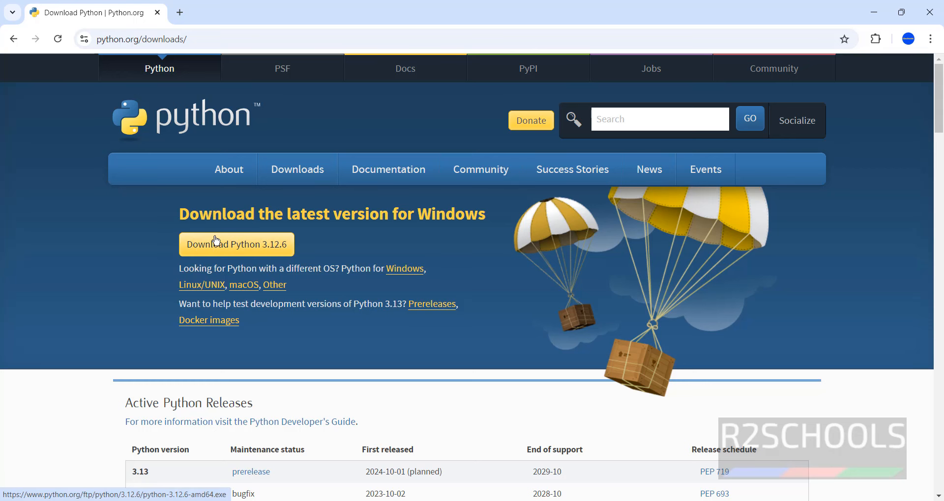
pyautogui.moveTo(294, 247)
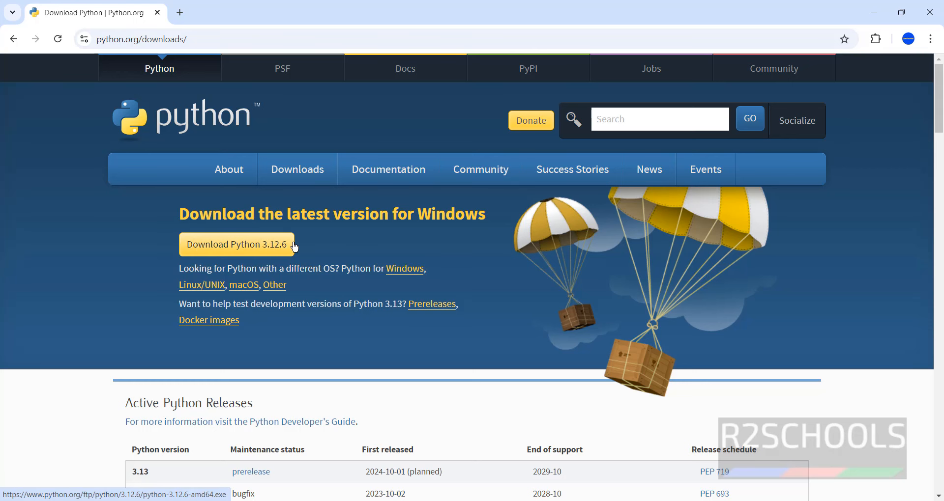
pyautogui.scroll(-3)
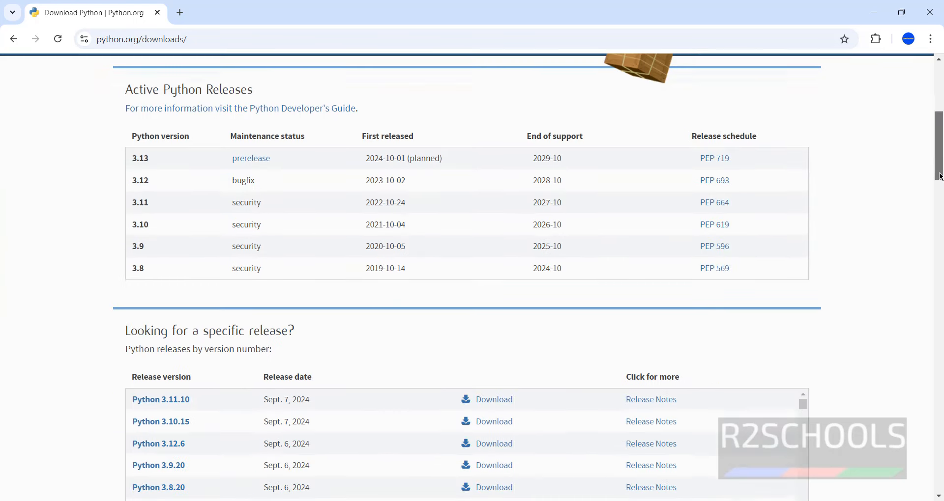
pyautogui.scroll(-3)
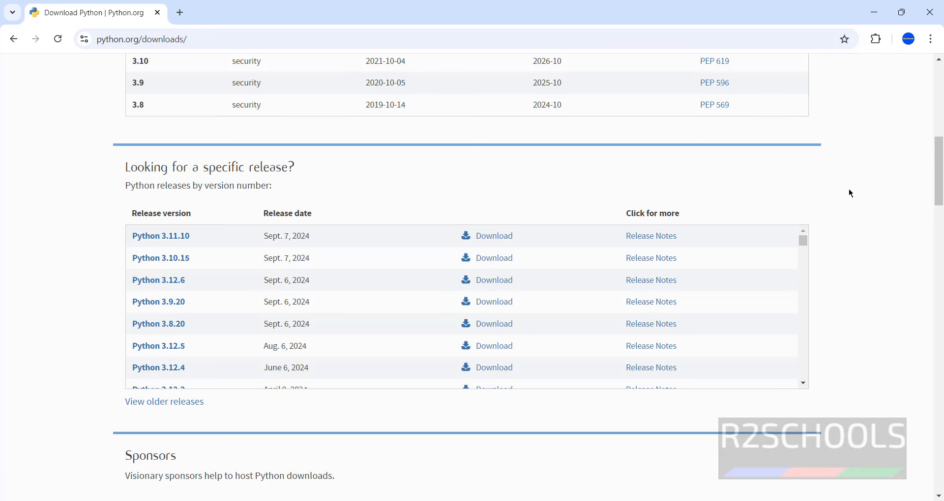
pyautogui.moveTo(802, 242)
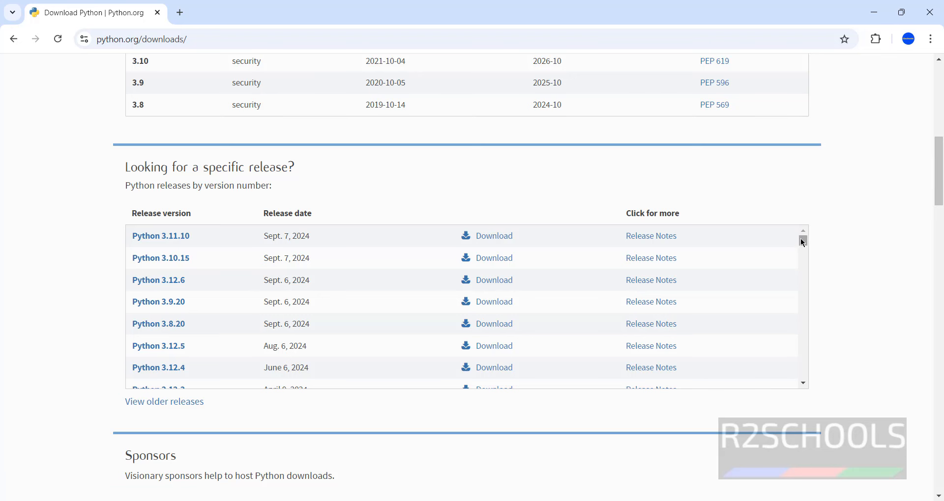
pyautogui.moveTo(802, 240); pyautogui.dragTo(802, 340)
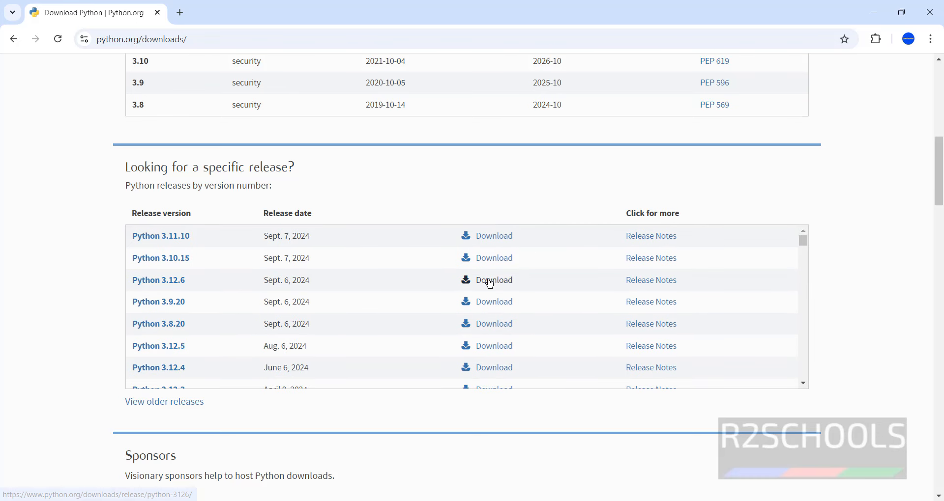
pyautogui.moveTo(593, 211)
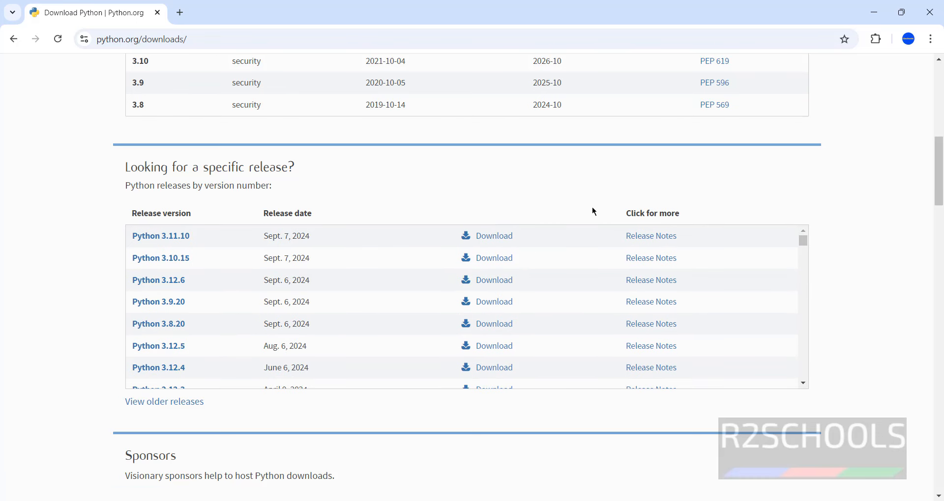
pyautogui.moveTo(293, 283)
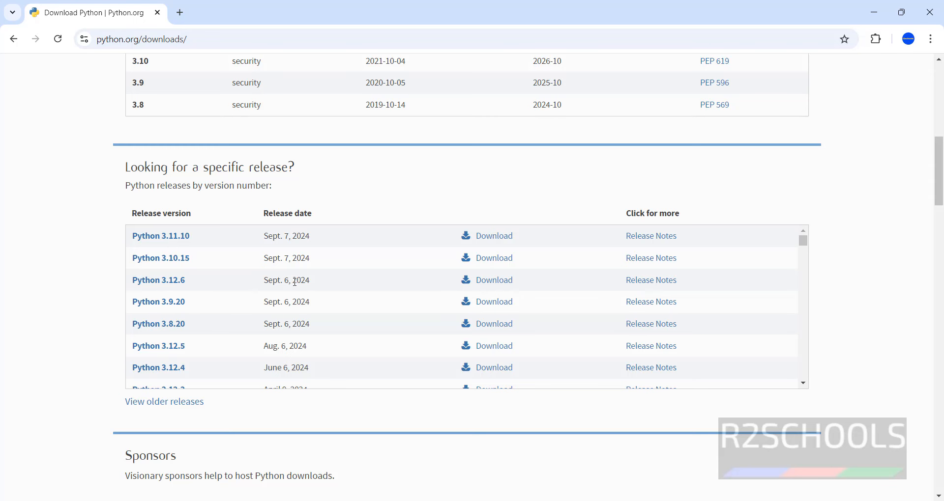
pyautogui.moveTo(800, 211)
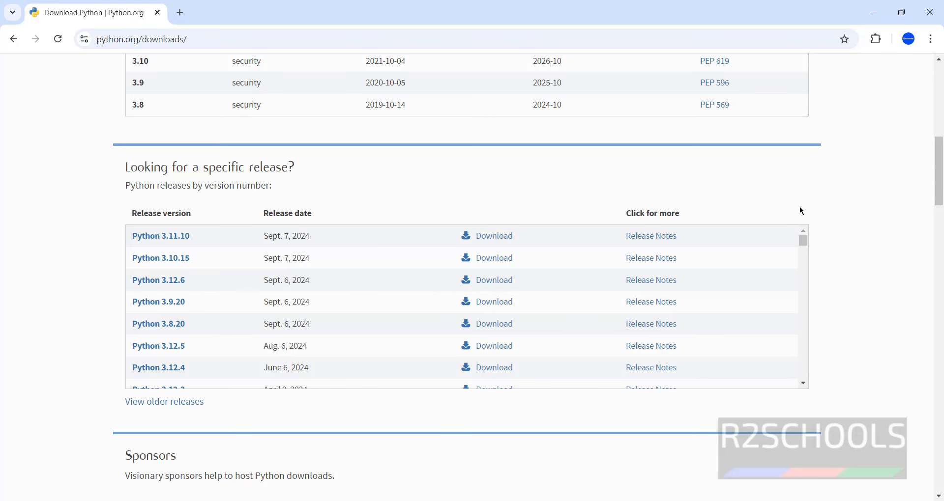
# Download the python-3.12.6-amd64.exe Windows installer from python.org.
pyautogui.scroll(3)
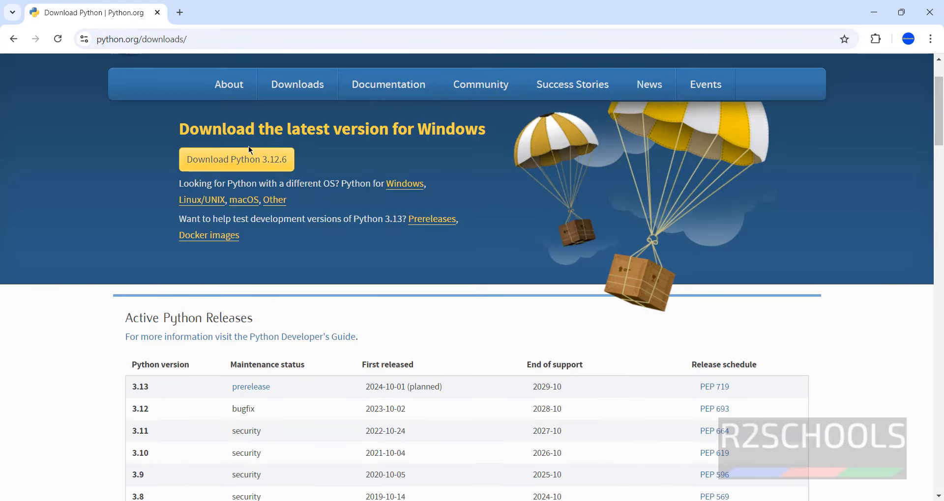
pyautogui.moveTo(236, 159)
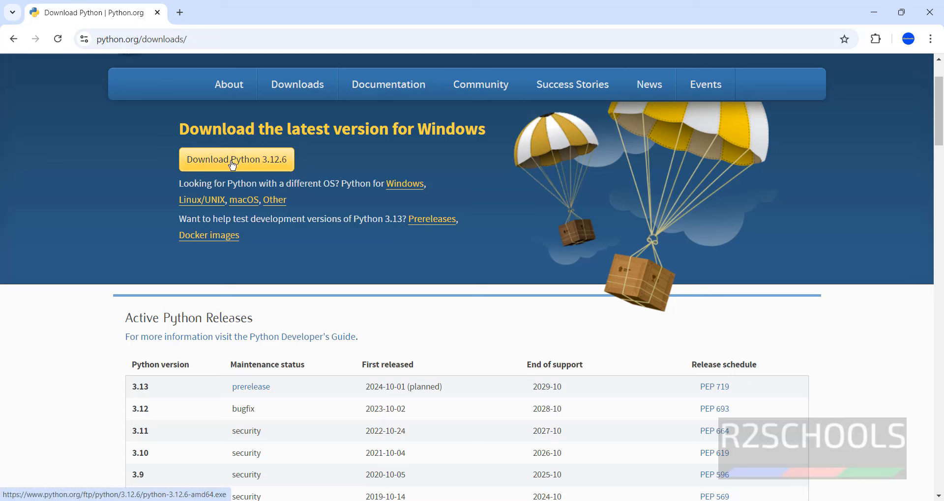
pyautogui.click(235, 159)
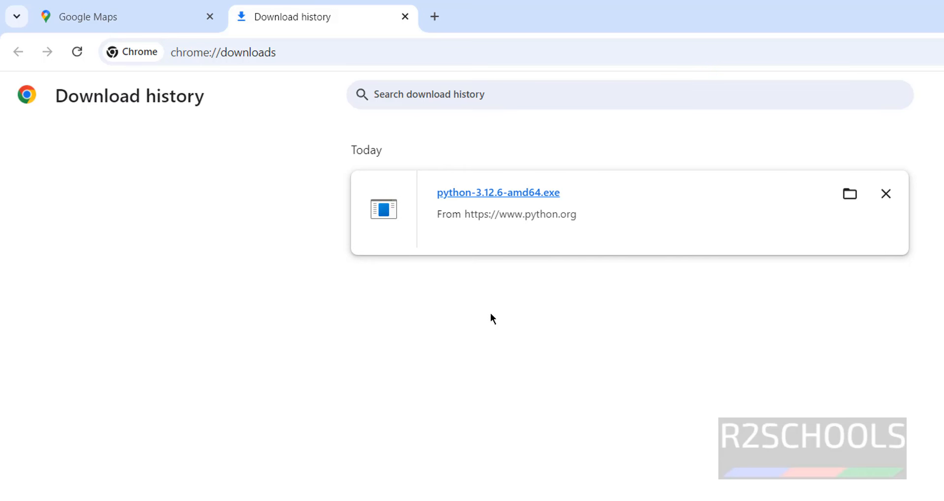
pyautogui.moveTo(449, 197)
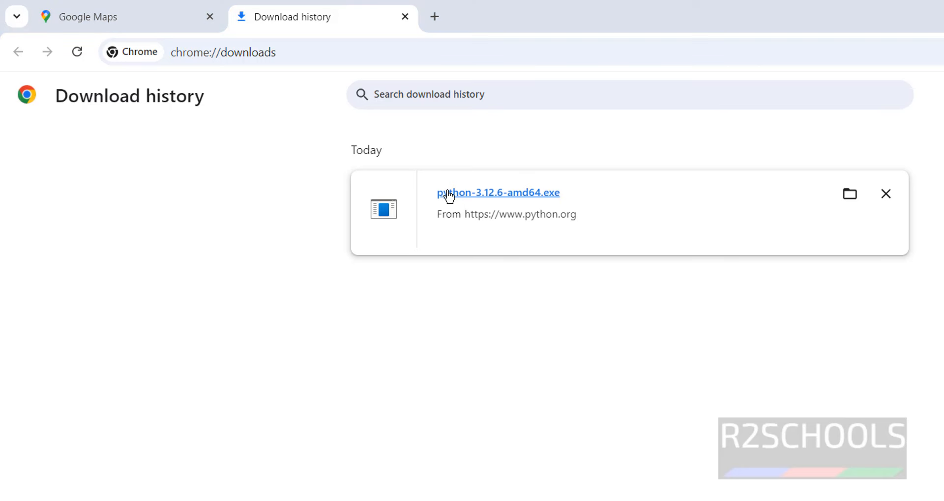
# Launch the downloaded Python 3.12.6 installer and enable 'Add python.exe to PATH'.
pyautogui.click(497, 193)
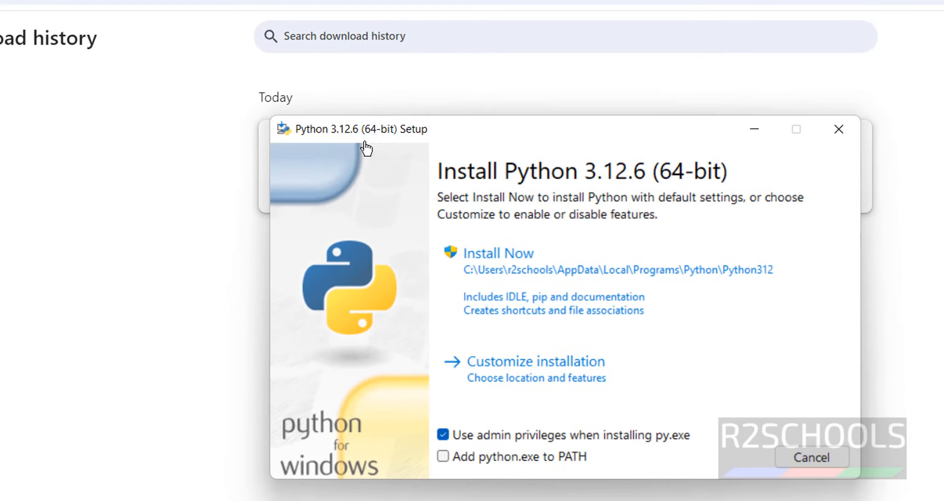
pyautogui.moveTo(404, 203)
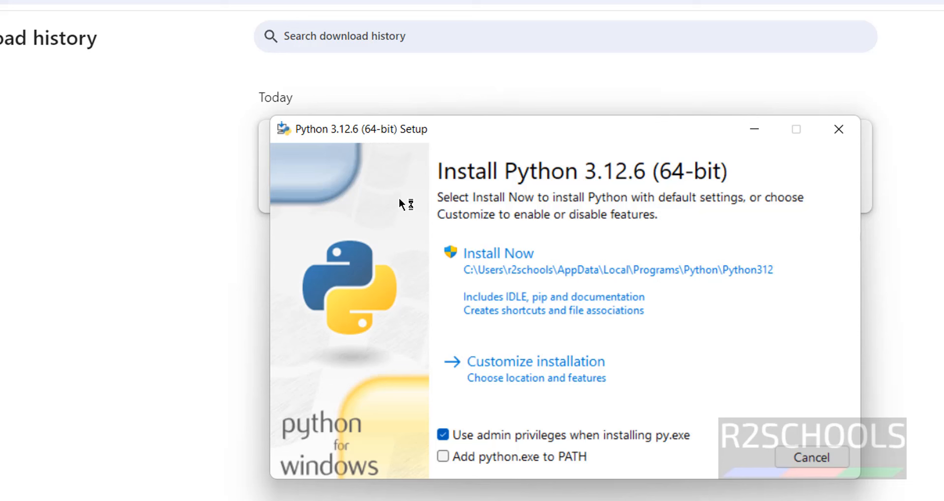
pyautogui.moveTo(444, 463)
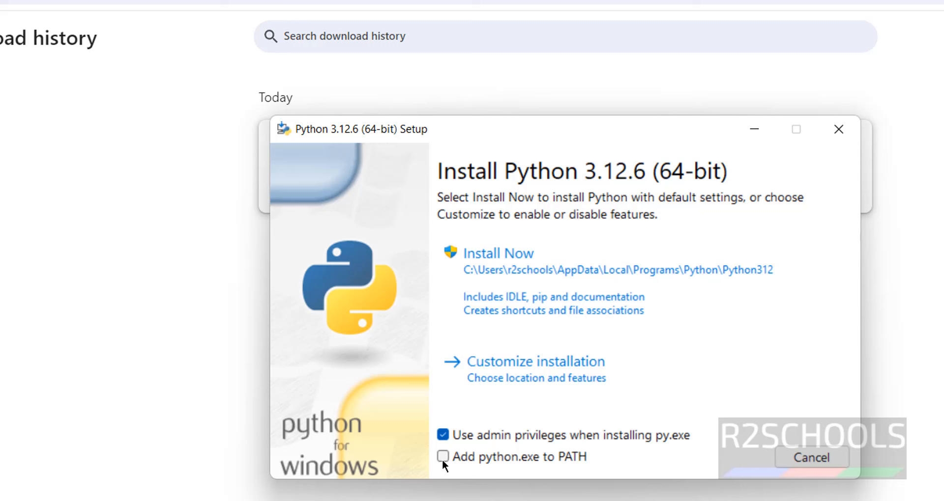
pyautogui.click(442, 456)
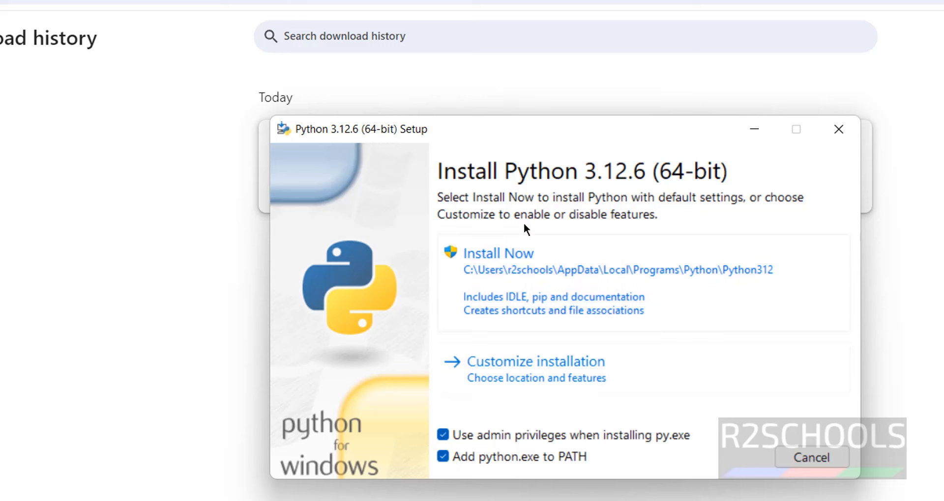
pyautogui.moveTo(515, 285)
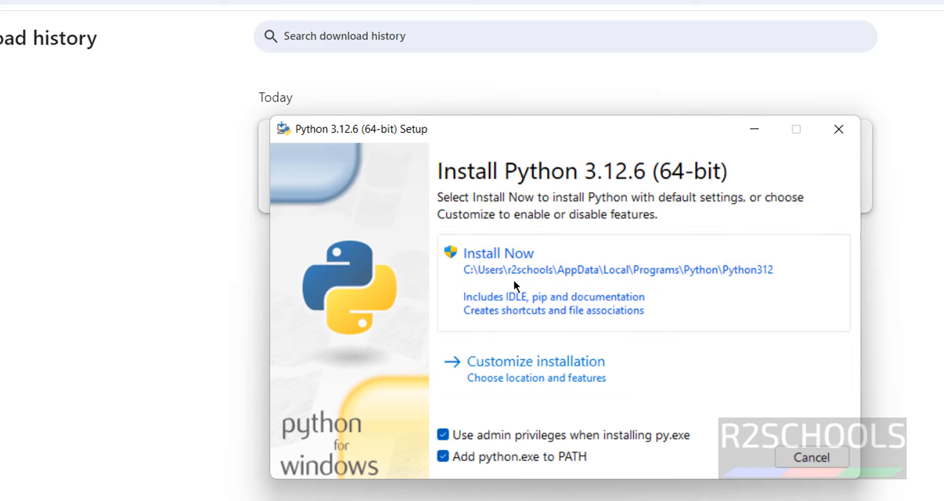
pyautogui.moveTo(578, 274)
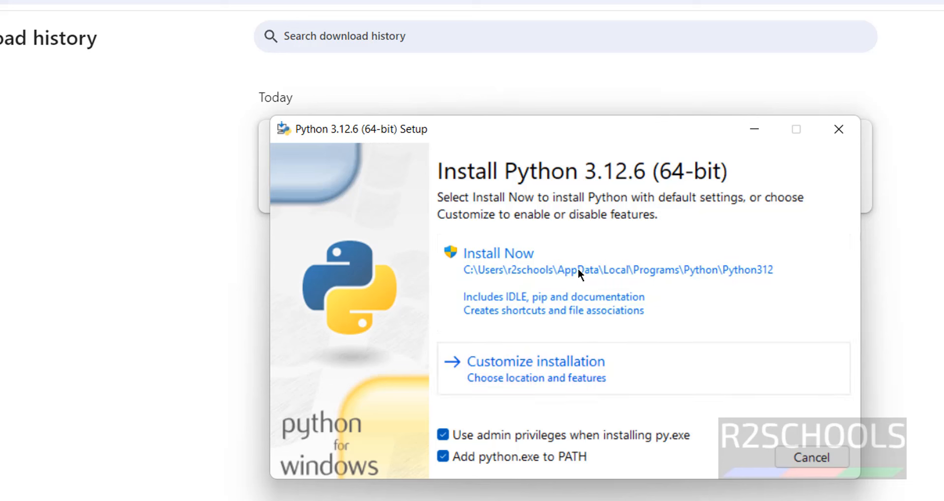
pyautogui.moveTo(506, 280)
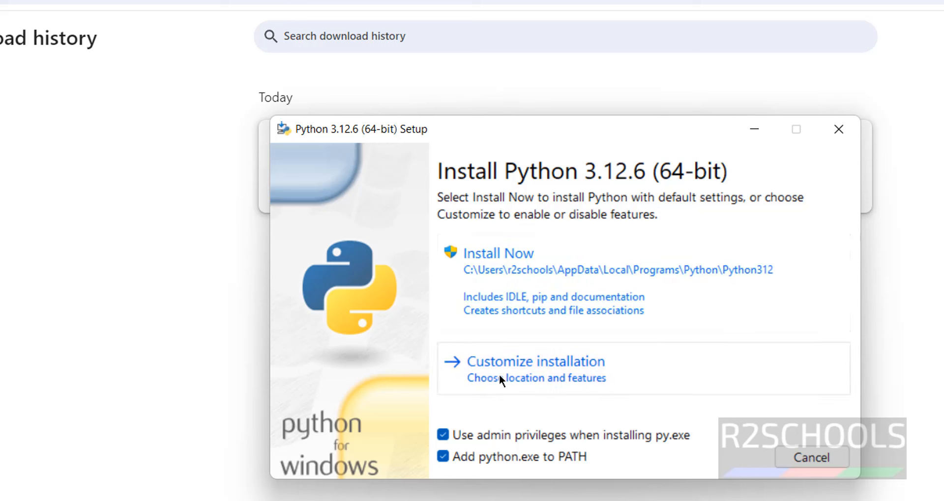
pyautogui.moveTo(485, 388)
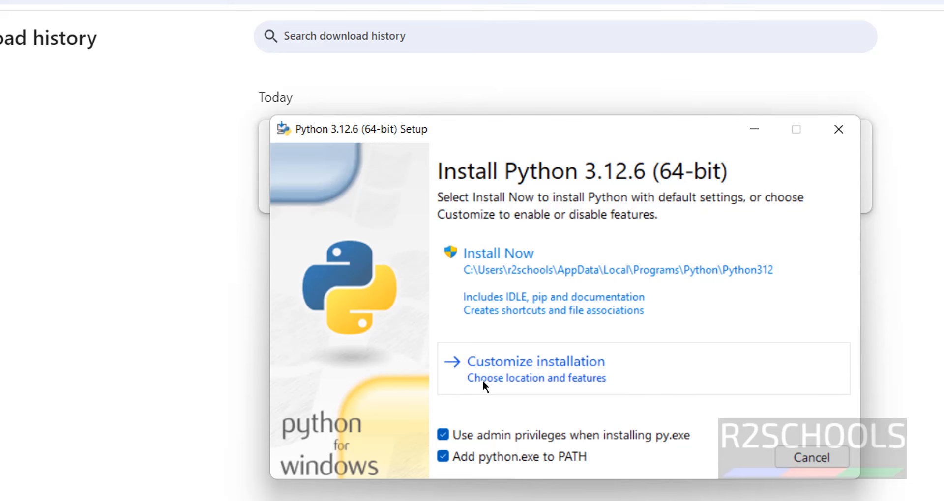
# In Customize installation, keep the default folder and enable 'Install Python 3.12 for all users' (C:\Program Files\Python312).
pyautogui.click(535, 362)
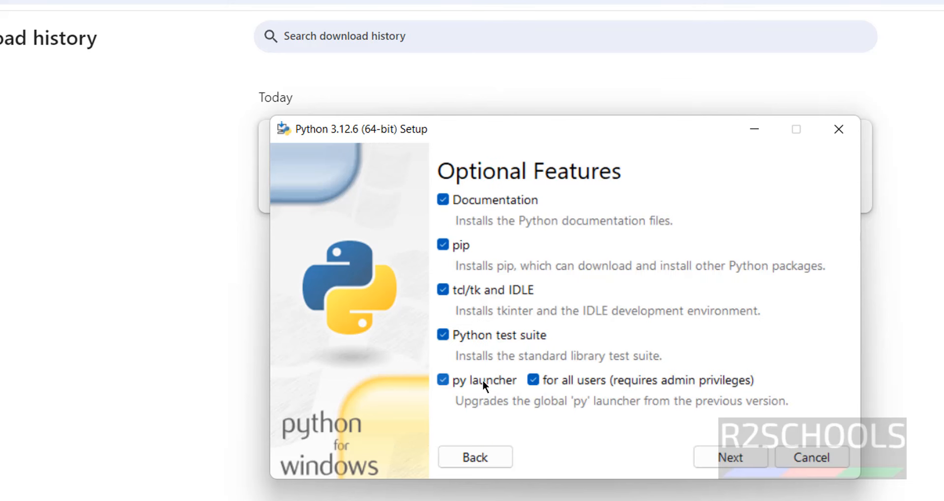
pyautogui.moveTo(673, 412)
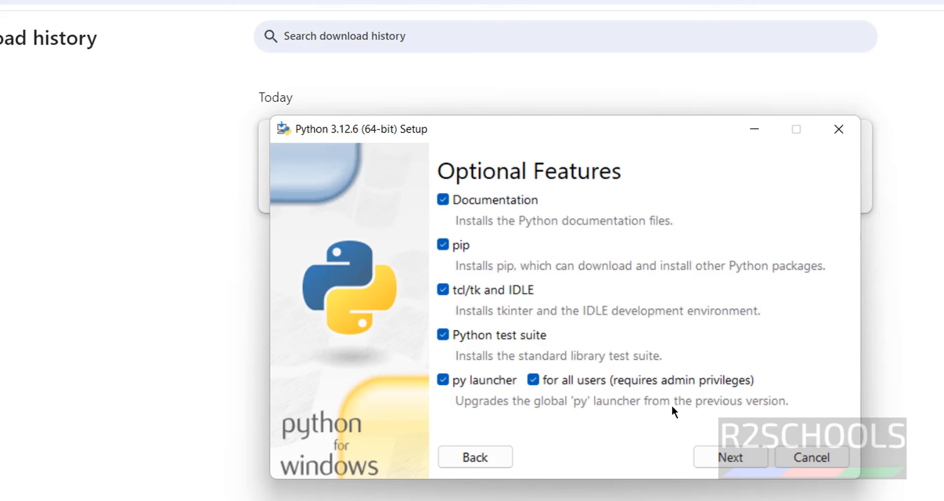
pyautogui.moveTo(709, 421)
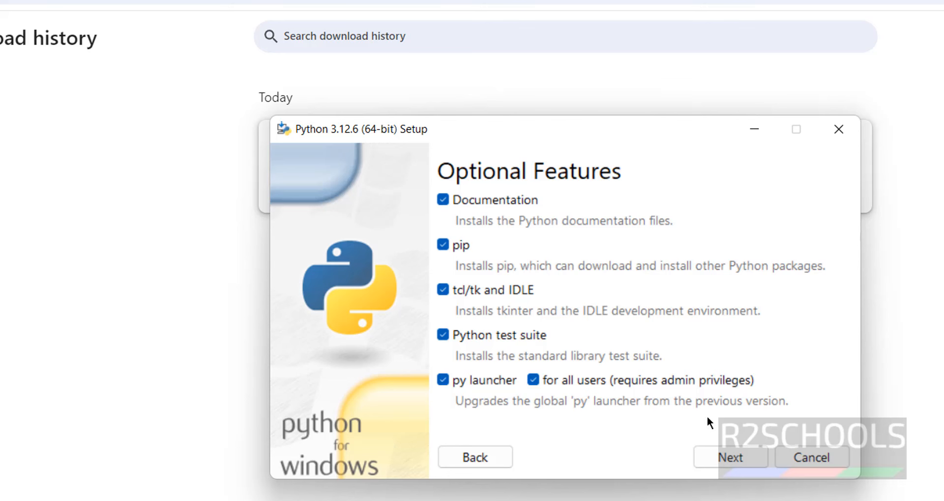
pyautogui.click(730, 457)
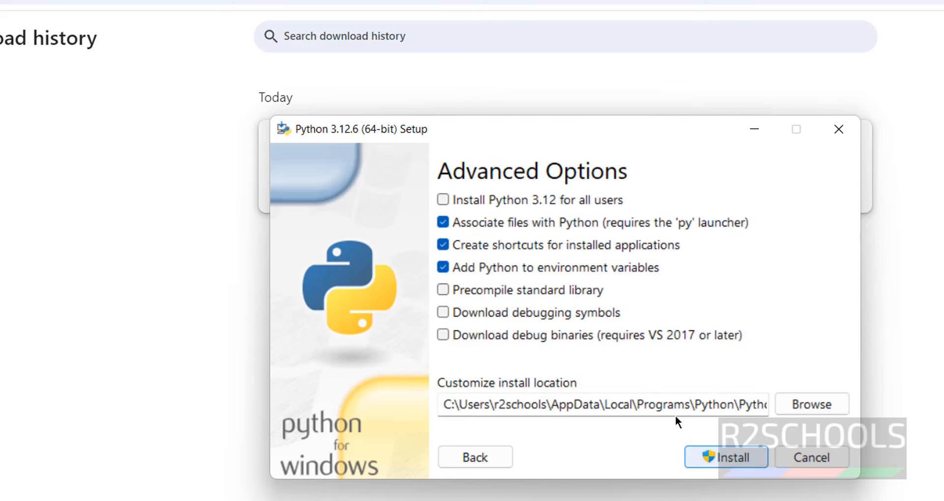
pyautogui.moveTo(812, 404)
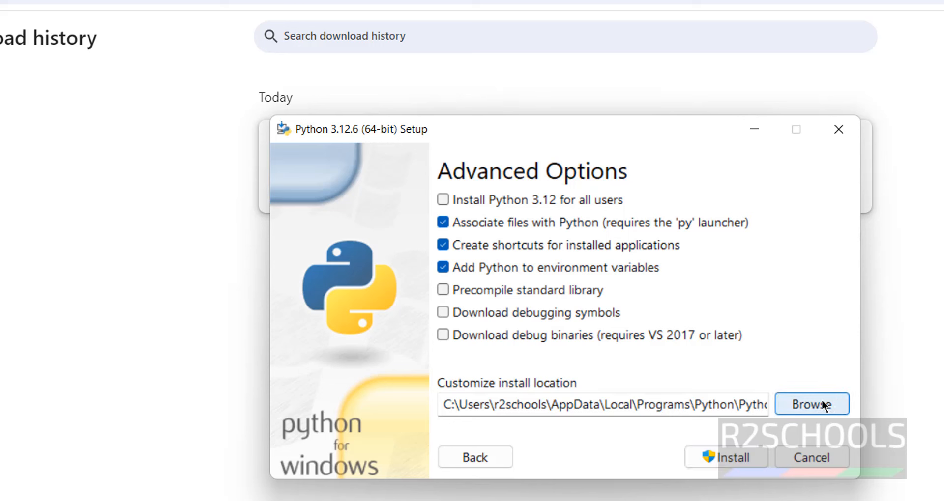
pyautogui.click(811, 404)
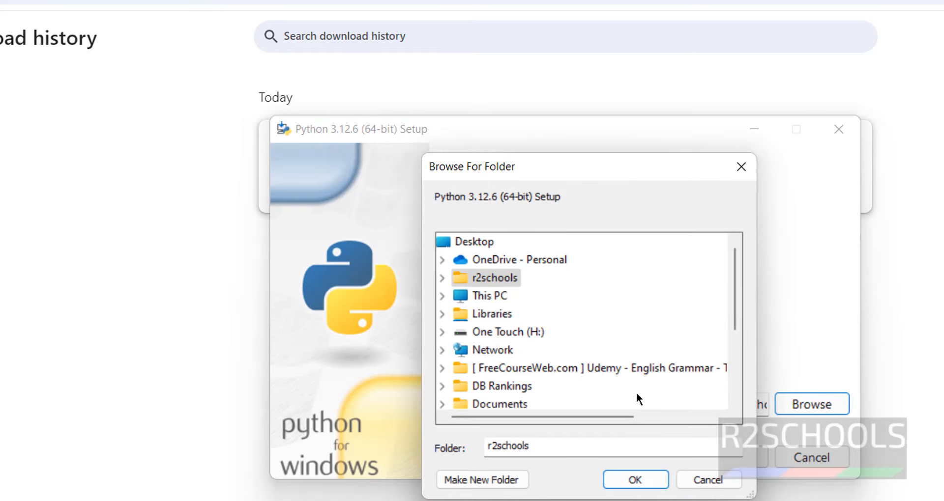
pyautogui.click(635, 480)
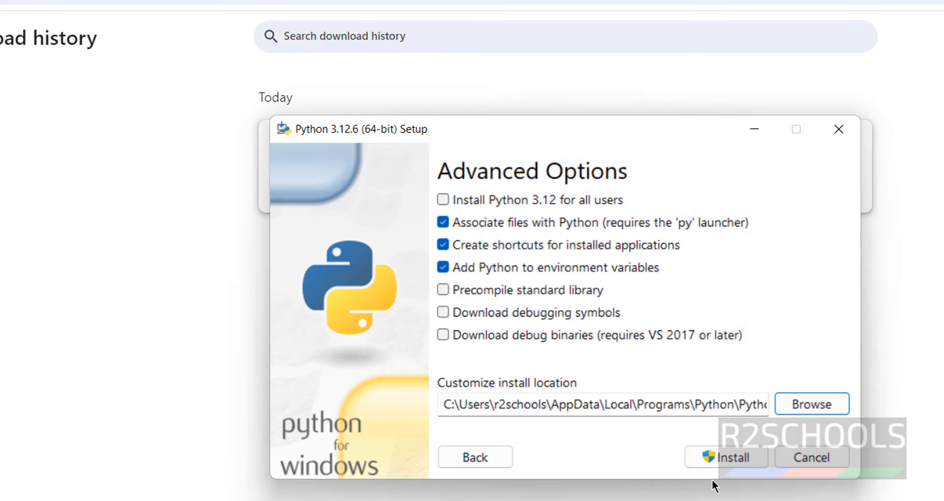
pyautogui.moveTo(578, 438)
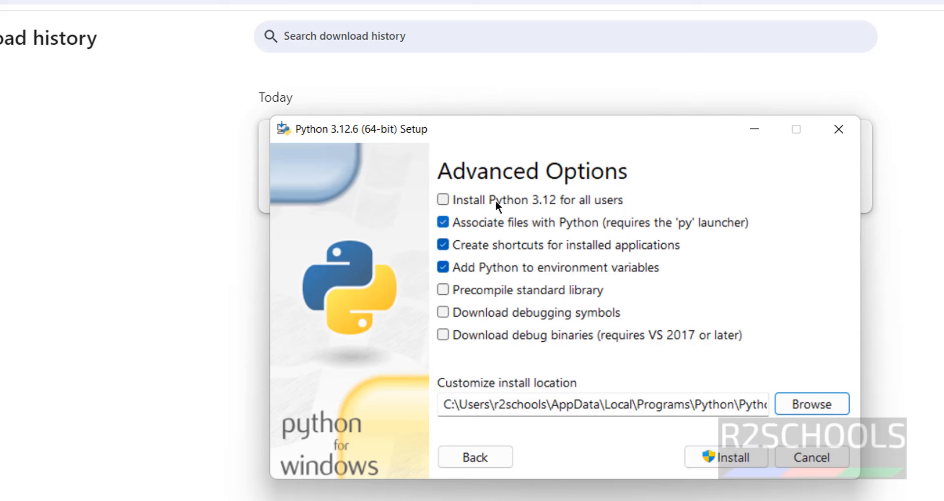
pyautogui.click(444, 199)
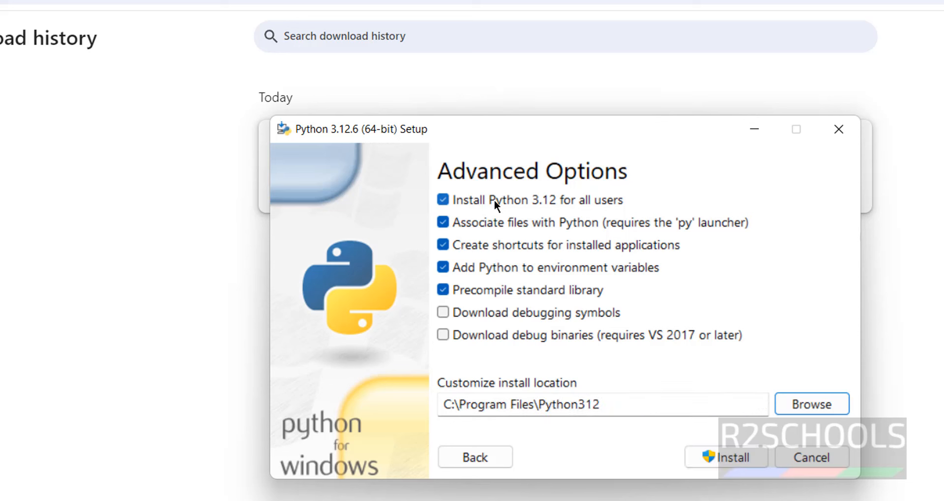
pyautogui.moveTo(690, 432)
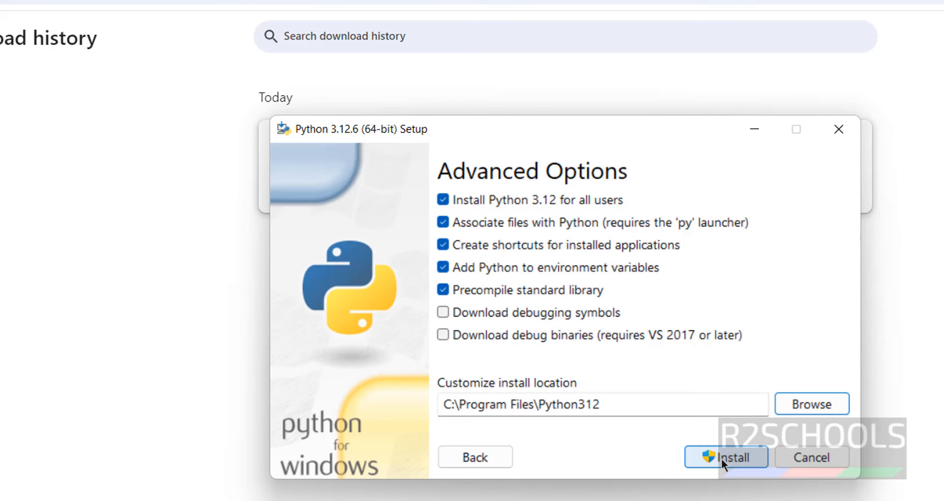
# Install Python 3.12.6 with the chosen options until setup reports success.
pyautogui.click(725, 457)
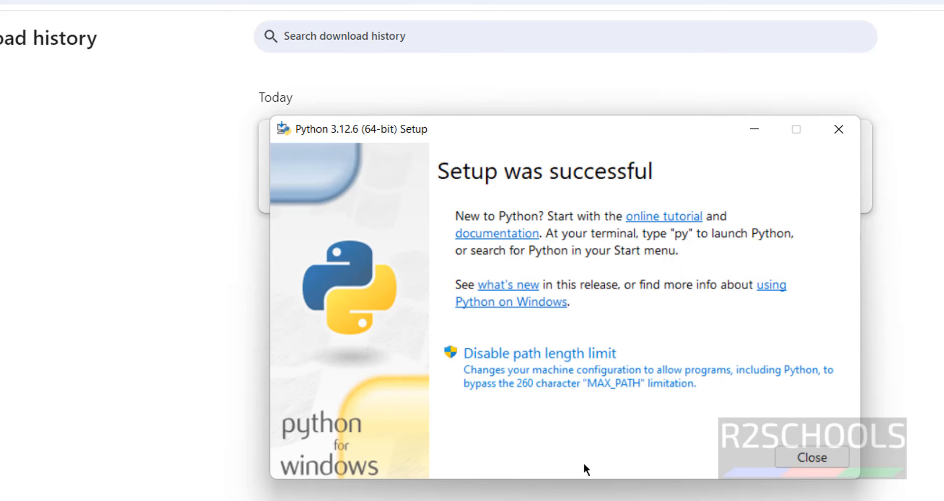
pyautogui.moveTo(780, 447)
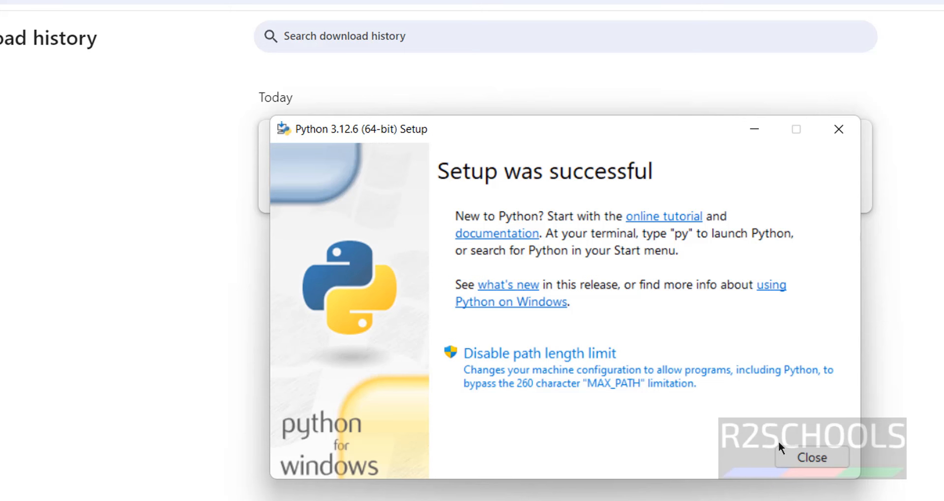
# Close the installer and expand the new Python 3.12 folder in Start's All apps list.
pyautogui.click(811, 457)
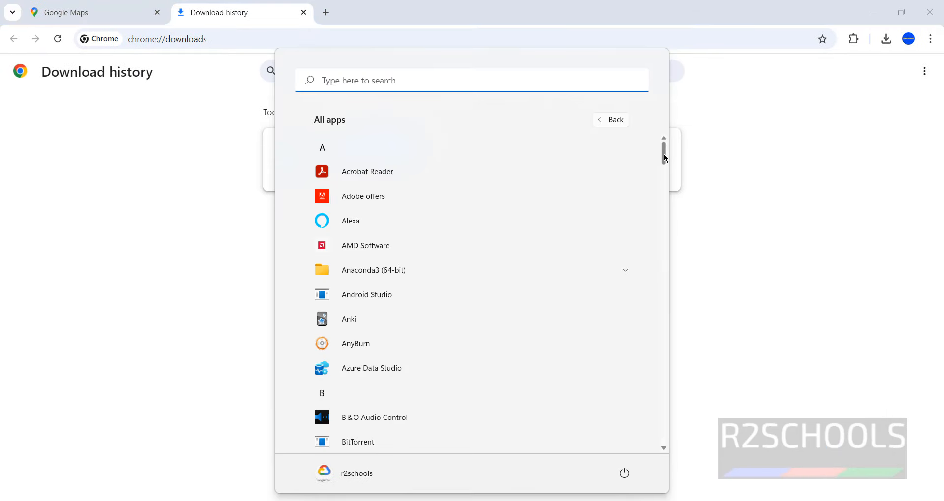
pyautogui.scroll(-3)
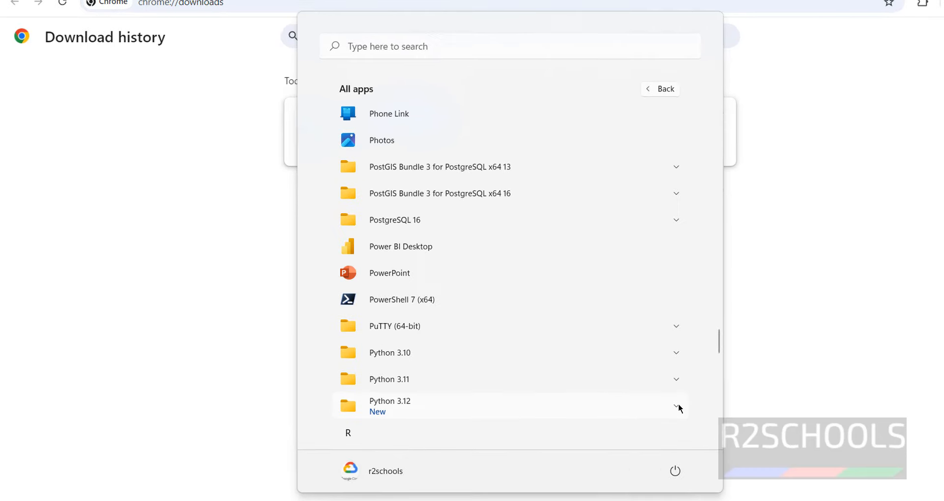
pyautogui.click(676, 405)
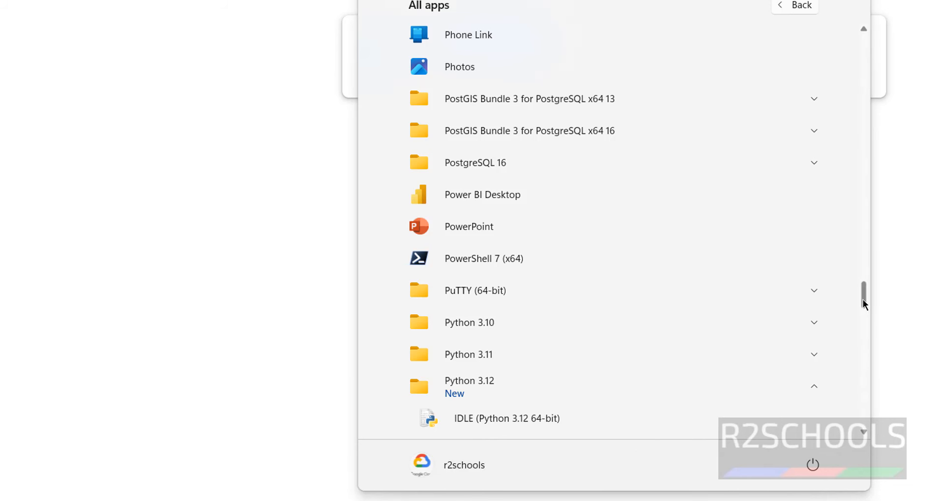
pyautogui.scroll(-3)
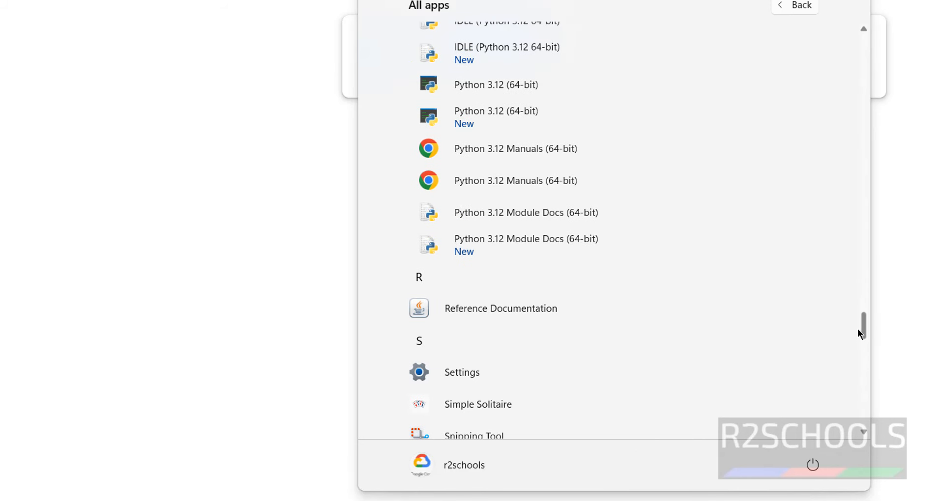
pyautogui.scroll(3)
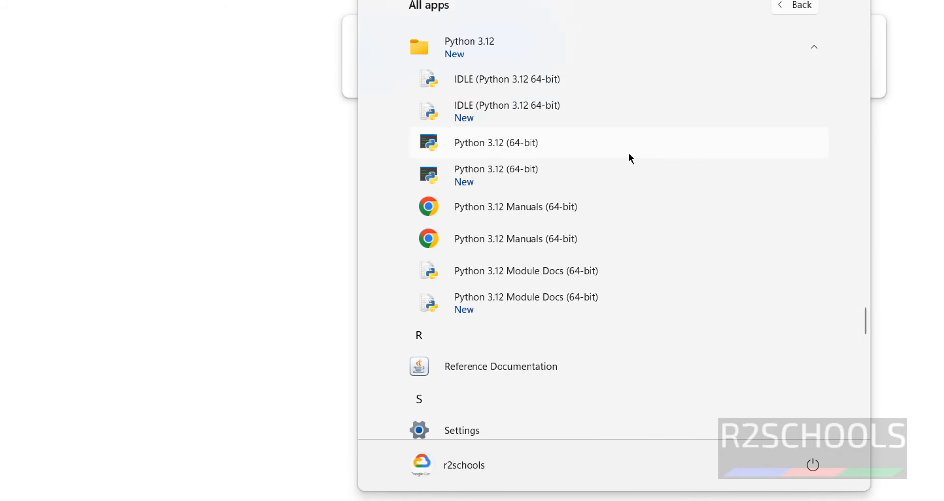
pyautogui.moveTo(564, 153)
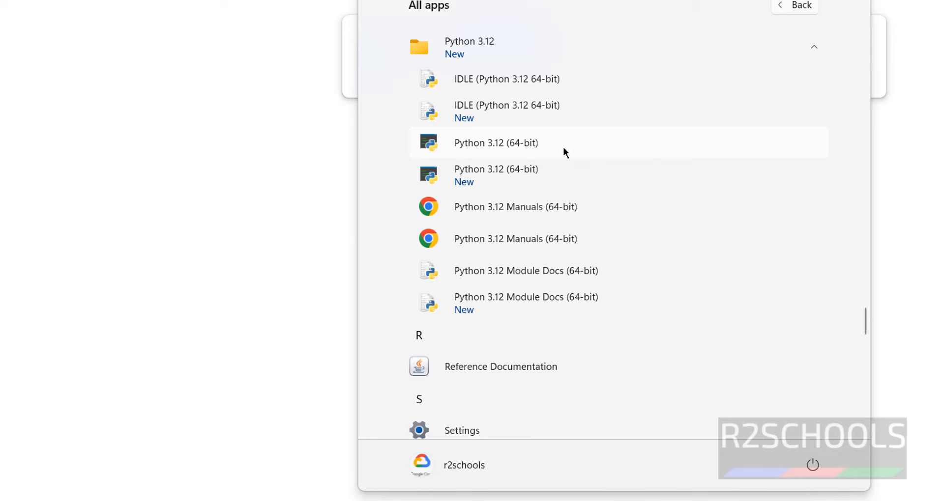
pyautogui.moveTo(518, 117)
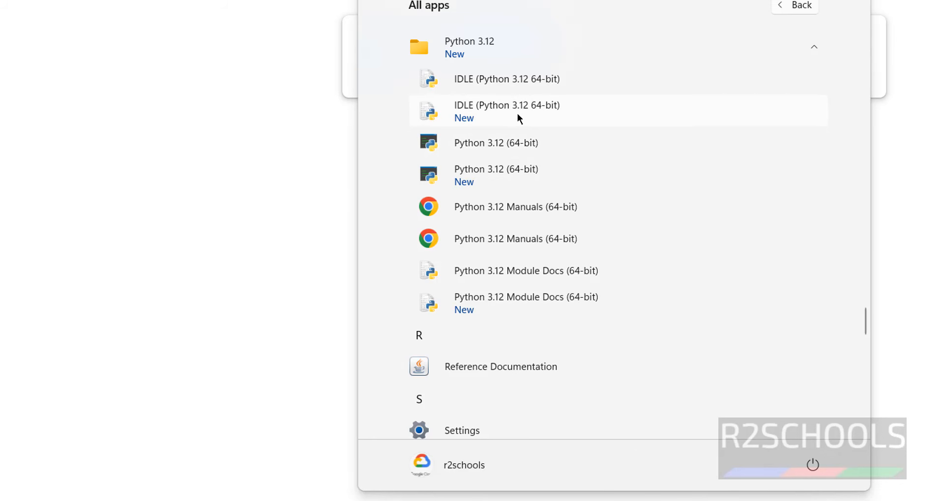
pyautogui.moveTo(479, 181)
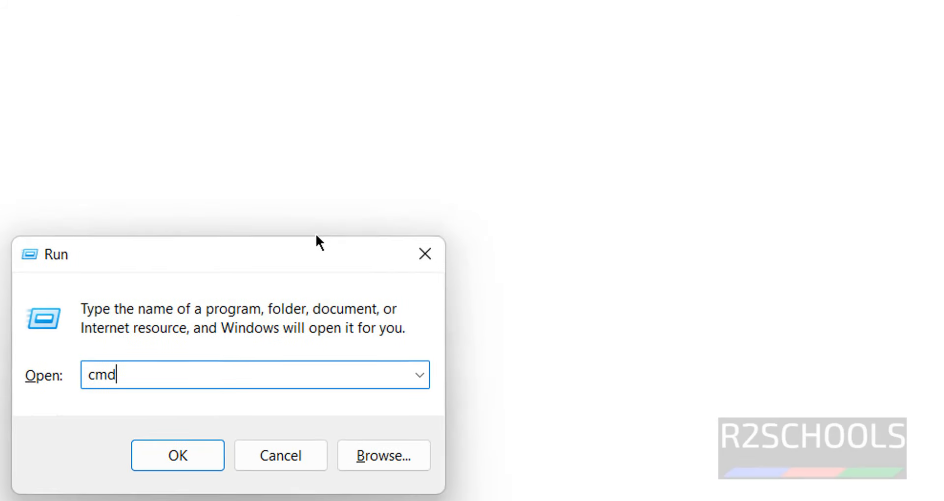
# Run python in Command Prompt to start 3.12.6, then launch the Python 3.12 (64-bit) console app.
pyautogui.click(177, 455)
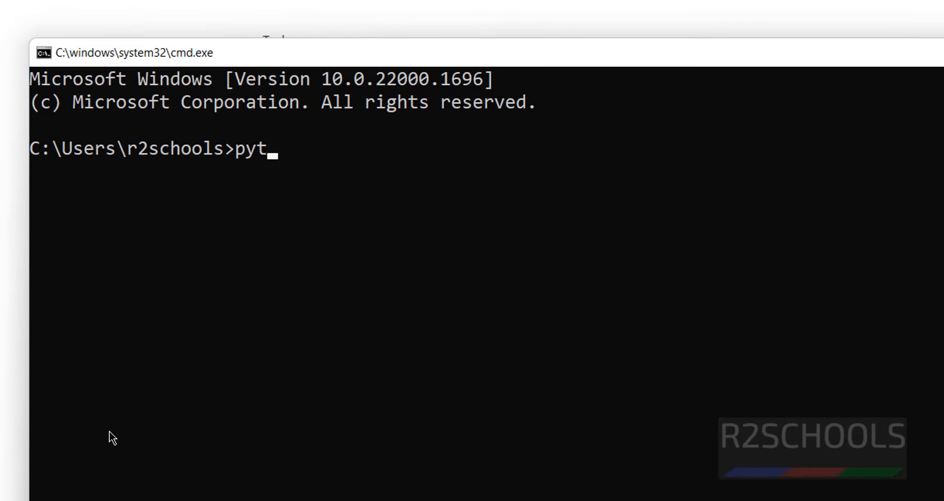
pyautogui.press('Return')
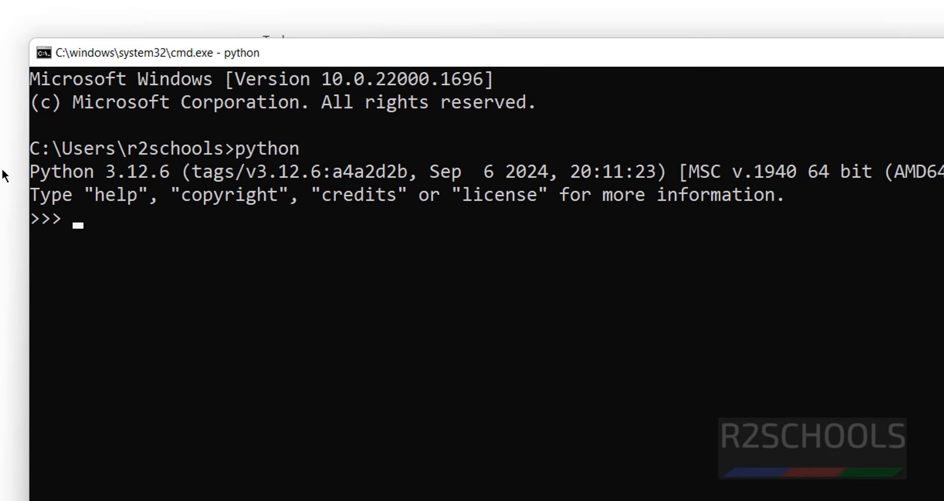
pyautogui.moveTo(792, 219)
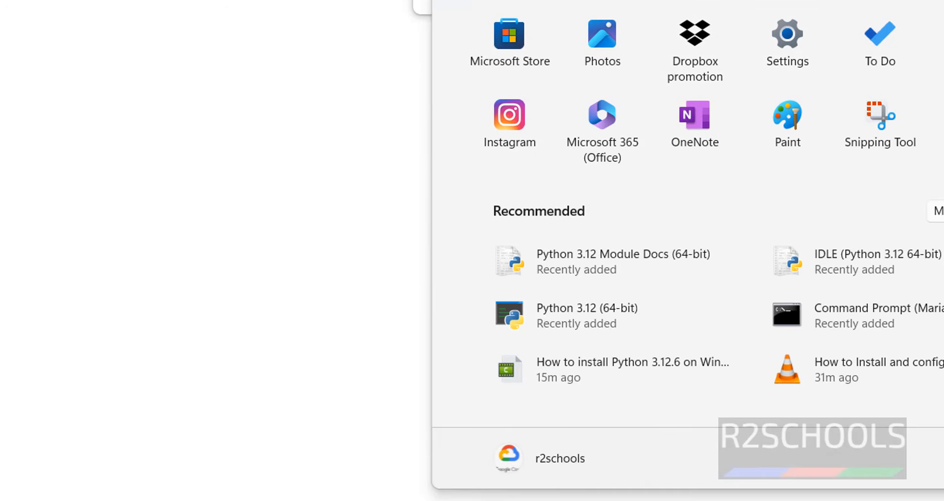
pyautogui.click(586, 308)
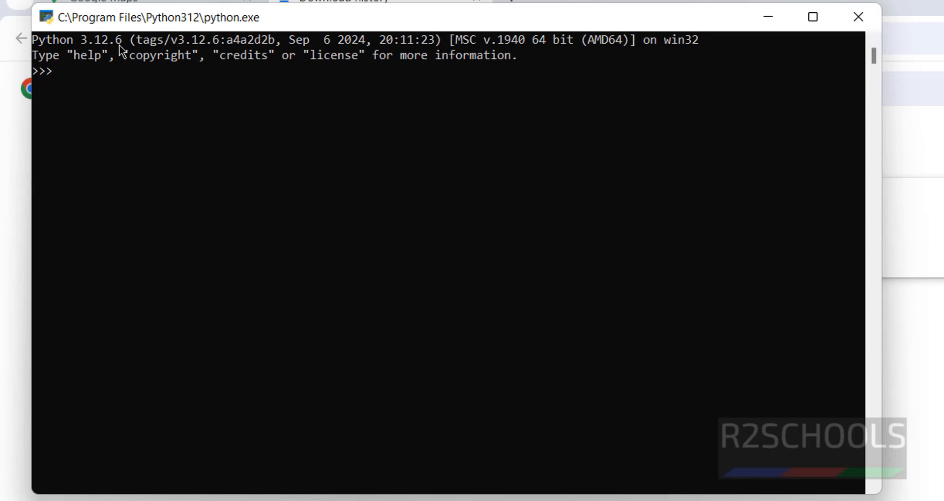
pyautogui.moveTo(858, 17)
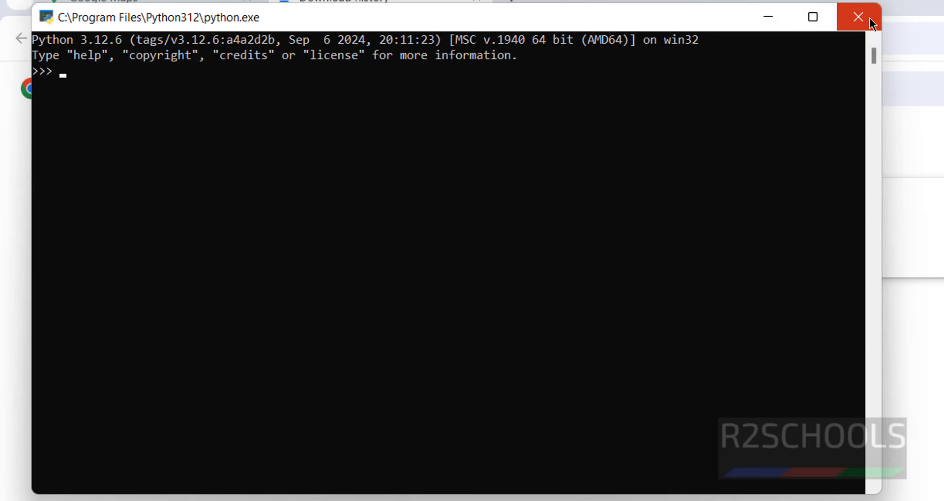
# Close the Python console and browse the Start menu's All apps list down to Python 3.12.
pyautogui.click(857, 17)
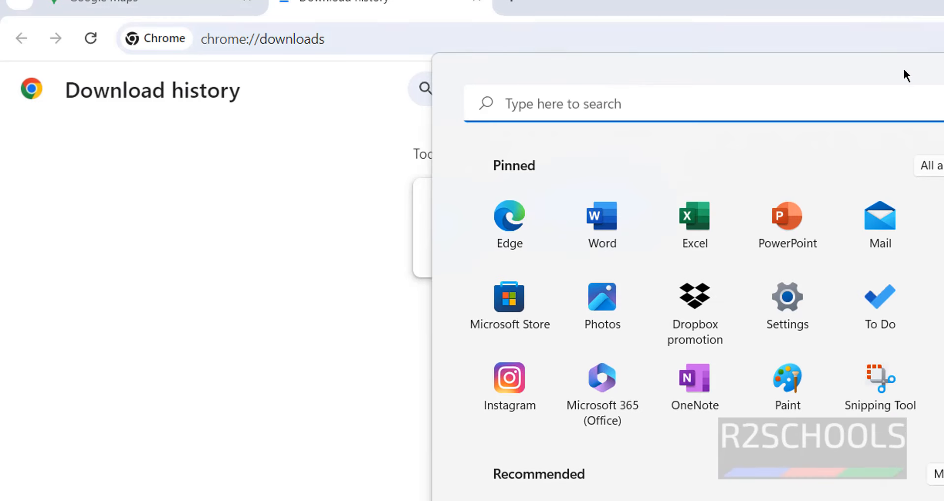
pyautogui.click(929, 166)
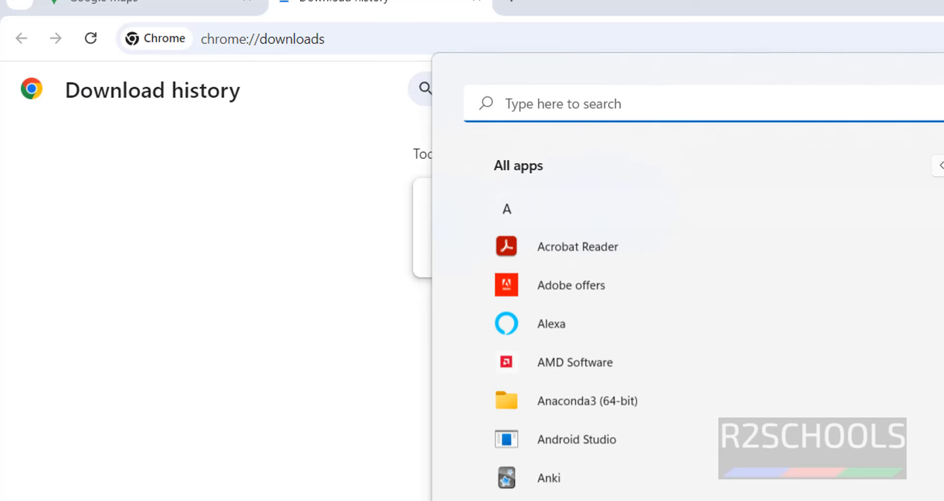
pyautogui.scroll(-3)
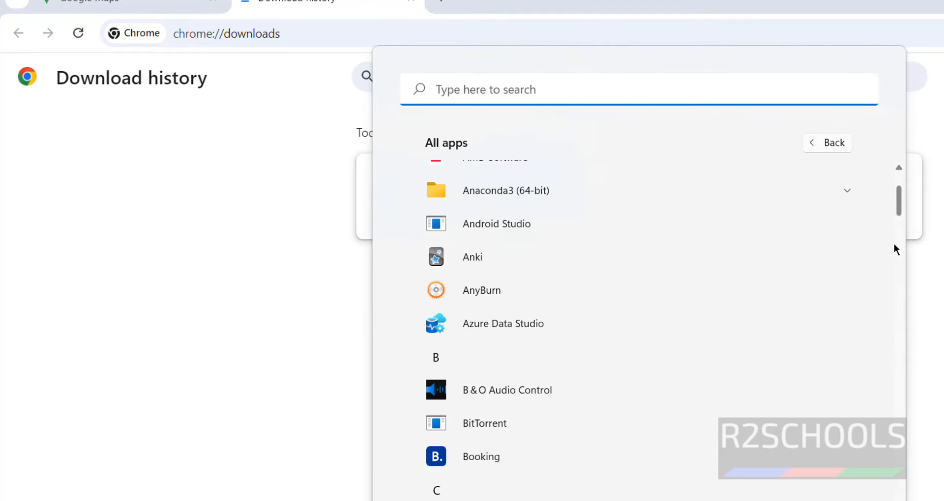
pyautogui.scroll(-3)
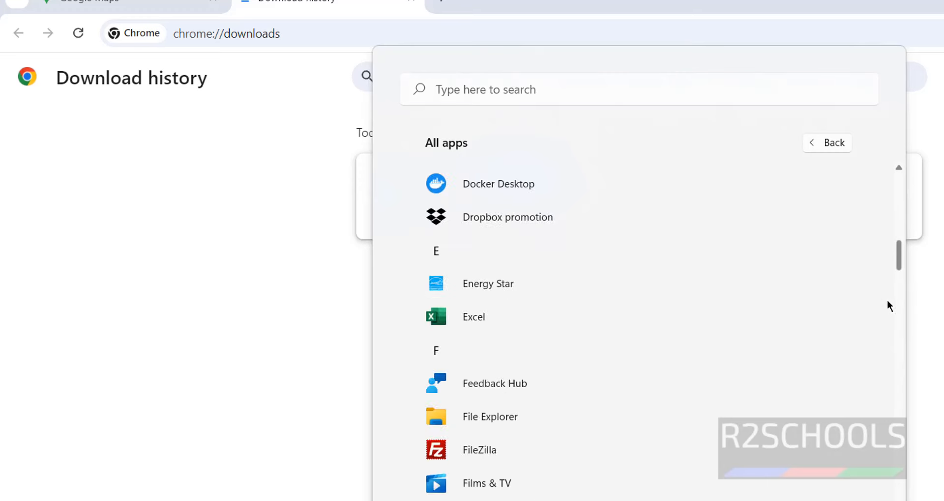
pyautogui.scroll(-3)
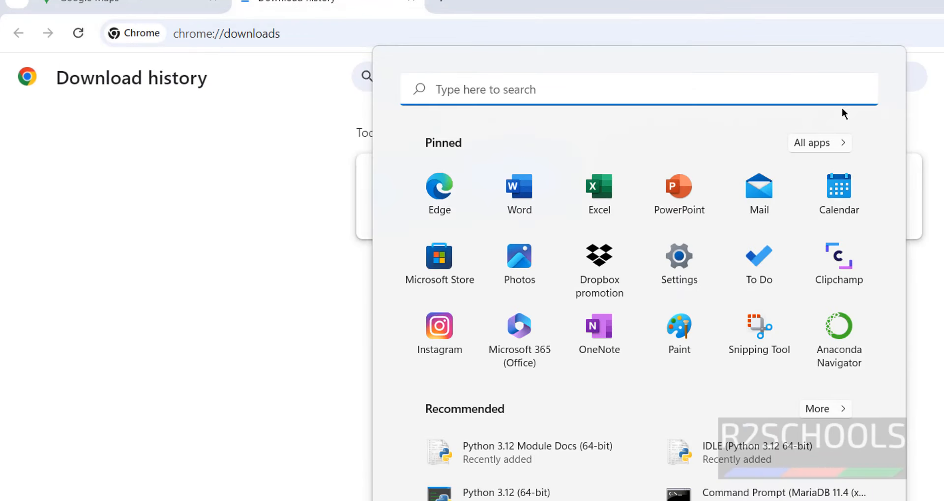
pyautogui.click(818, 142)
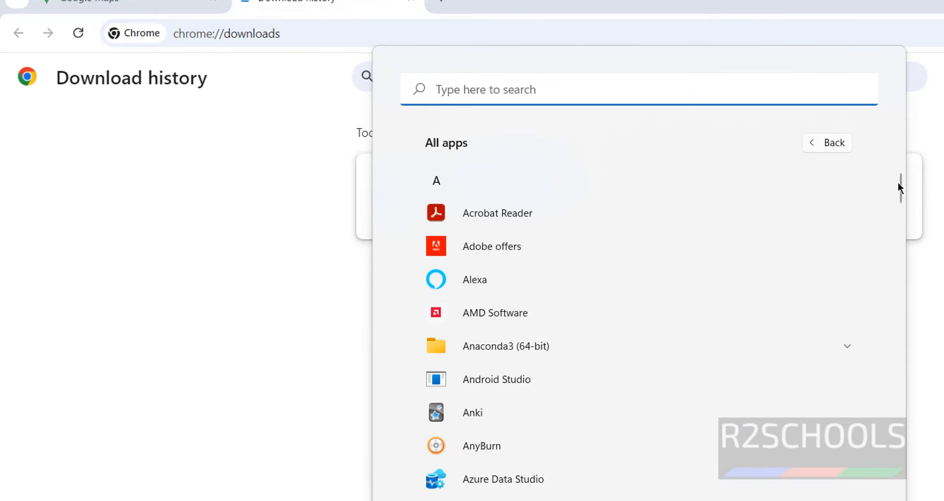
pyautogui.scroll(-3)
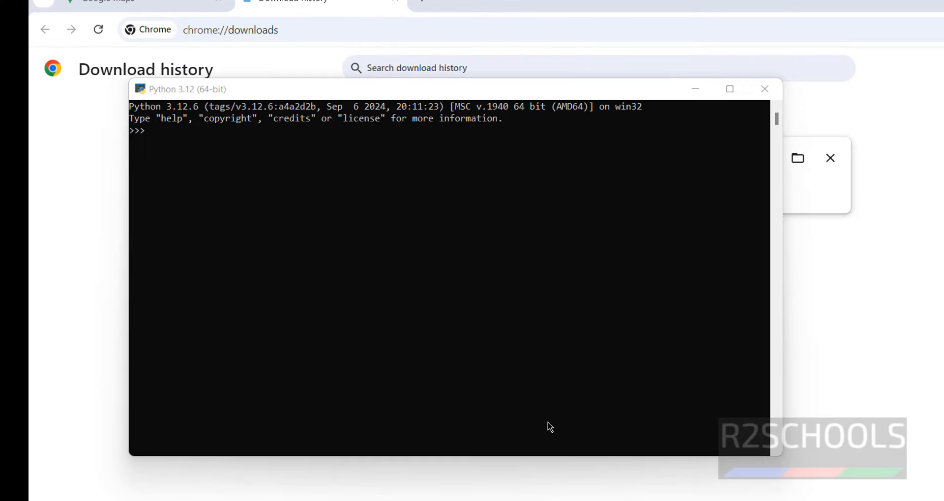
pyautogui.moveTo(507, 195)
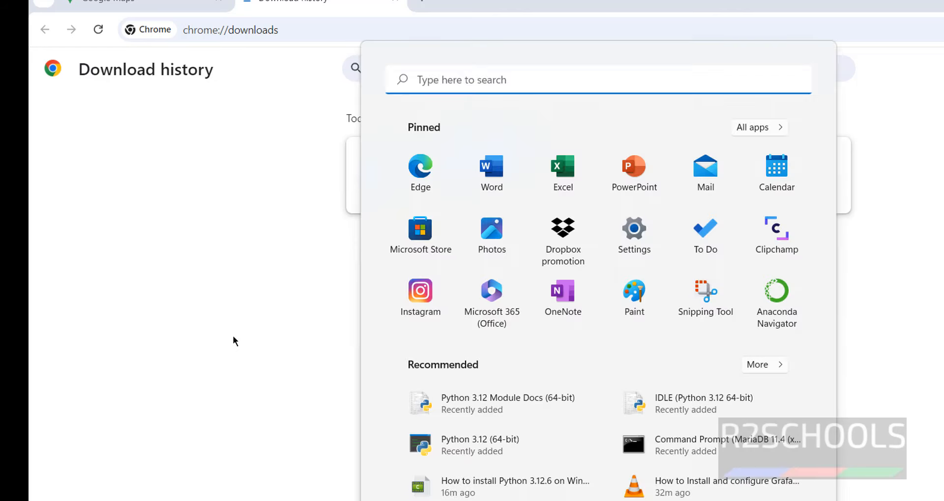
pyautogui.moveTo(782, 147)
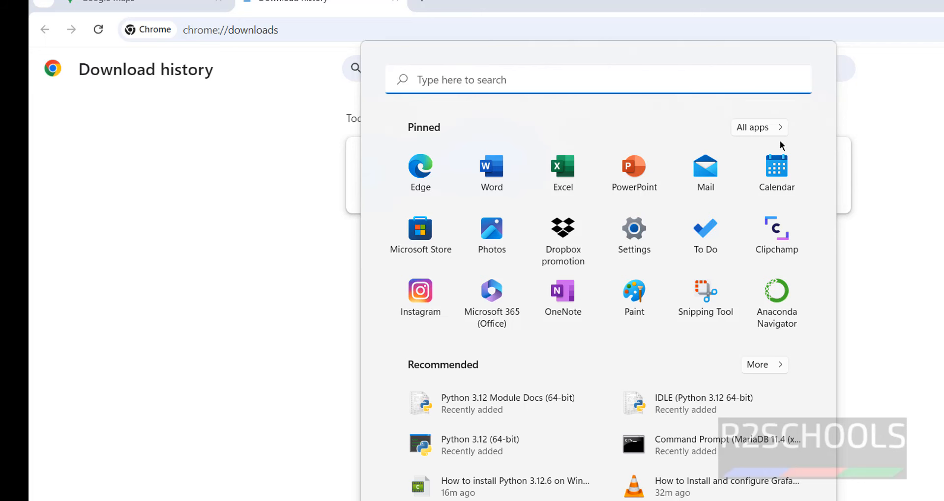
# Run print('Hello World!') at the IDLE Shell >>> prompt.
pyautogui.click(703, 398)
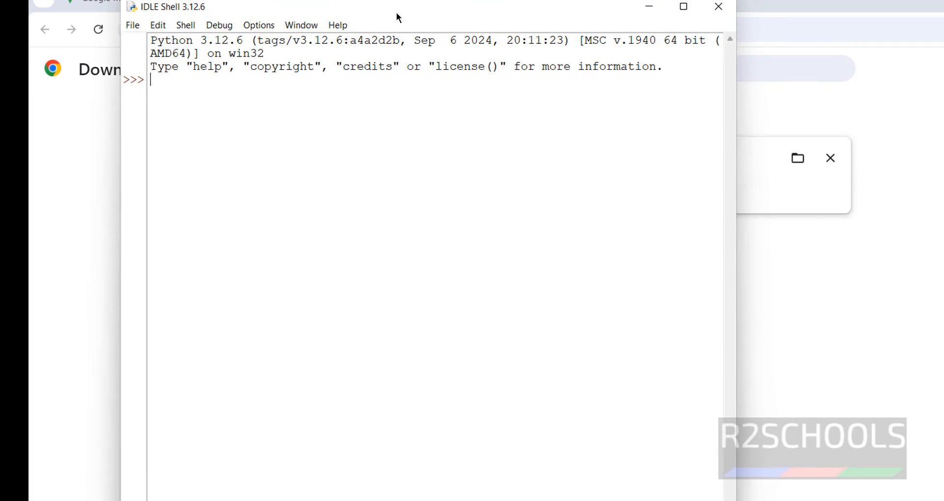
pyautogui.moveTo(285, 119)
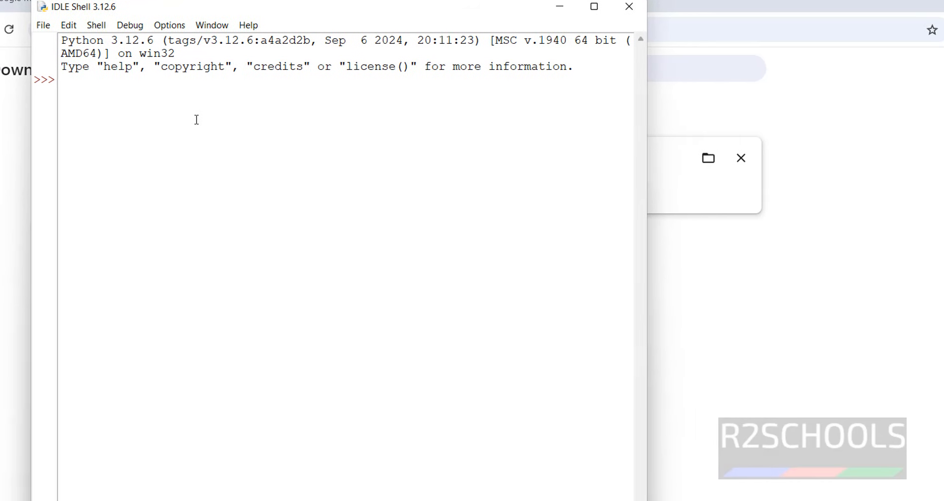
pyautogui.write('print(')
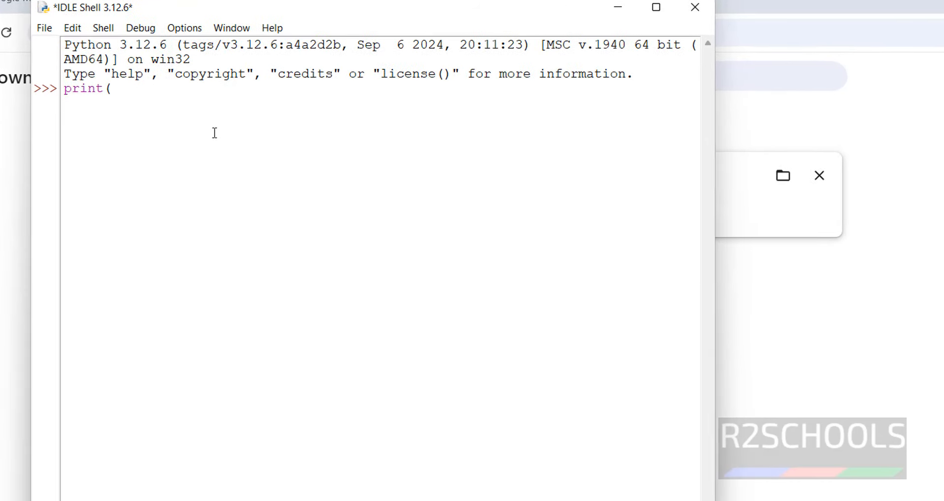
pyautogui.write("'Hello World!")
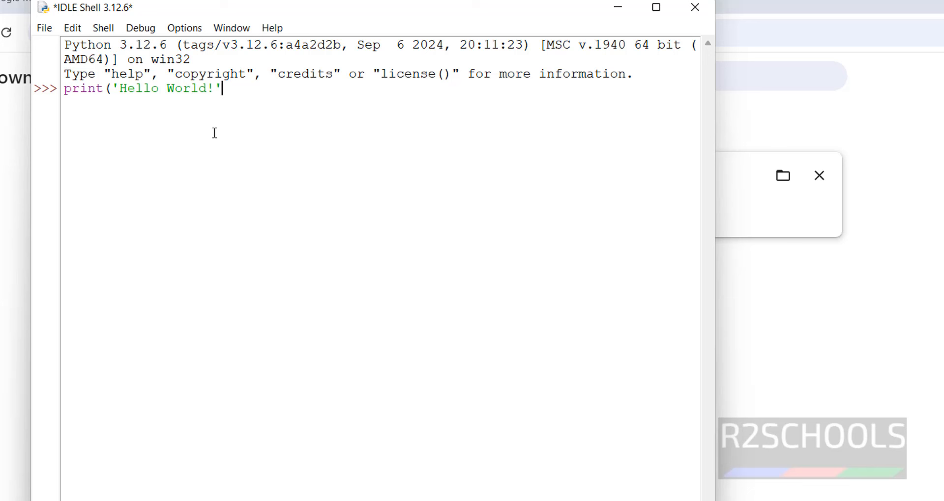
pyautogui.press('Return')
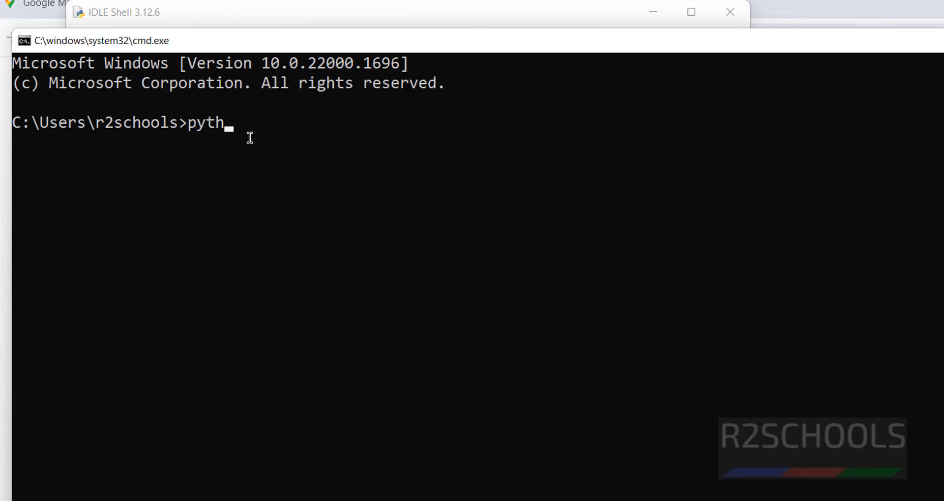
# Start python in cmd and run print('Hello World!'); to print Hello World!
pyautogui.press('Return')
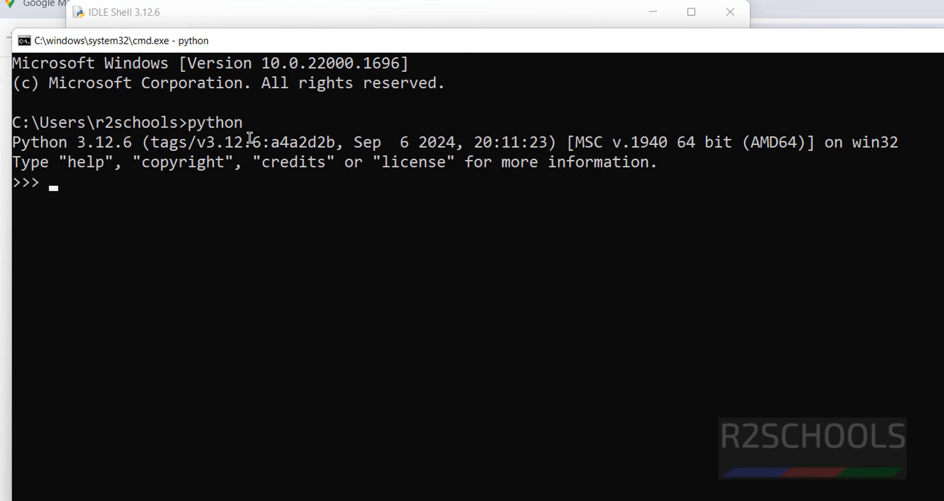
pyautogui.write('print(;')
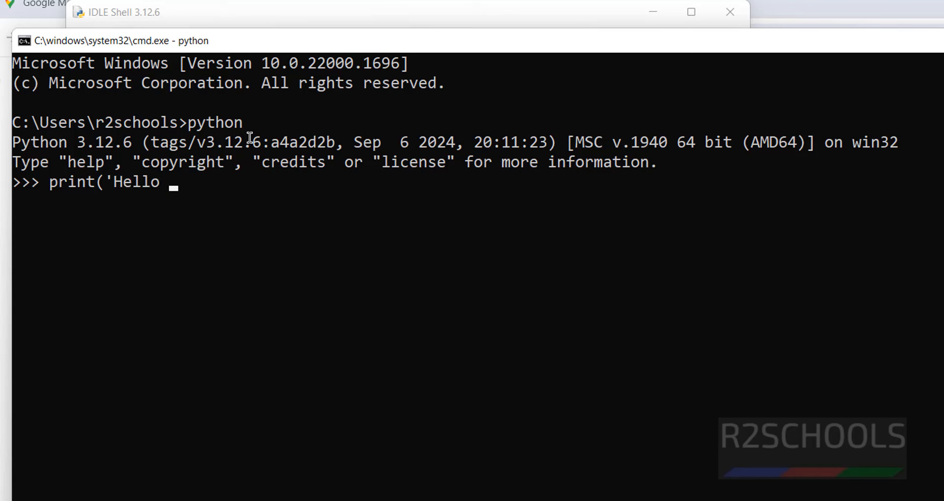
pyautogui.write('Wo')
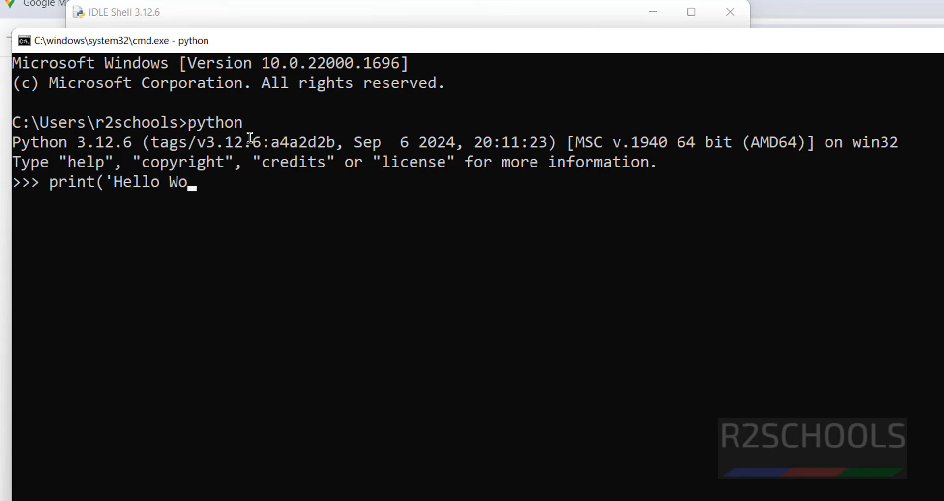
pyautogui.write('rld!')
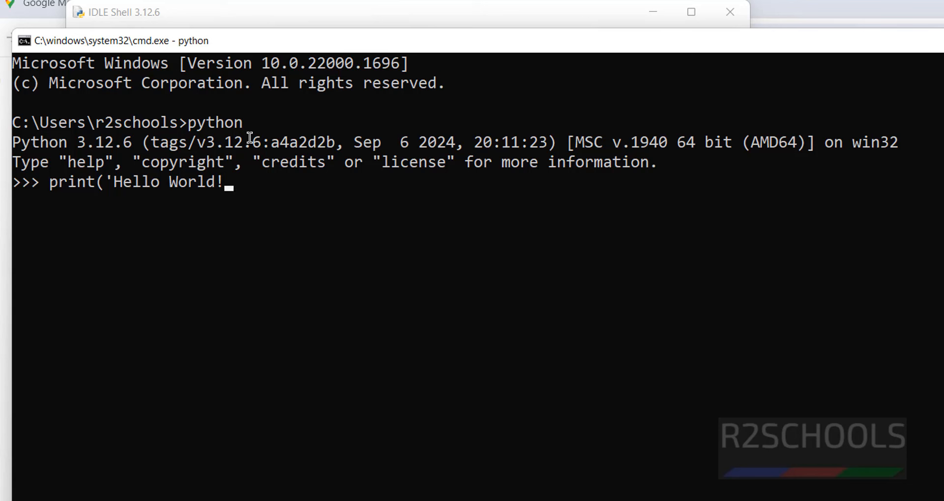
pyautogui.write("')")
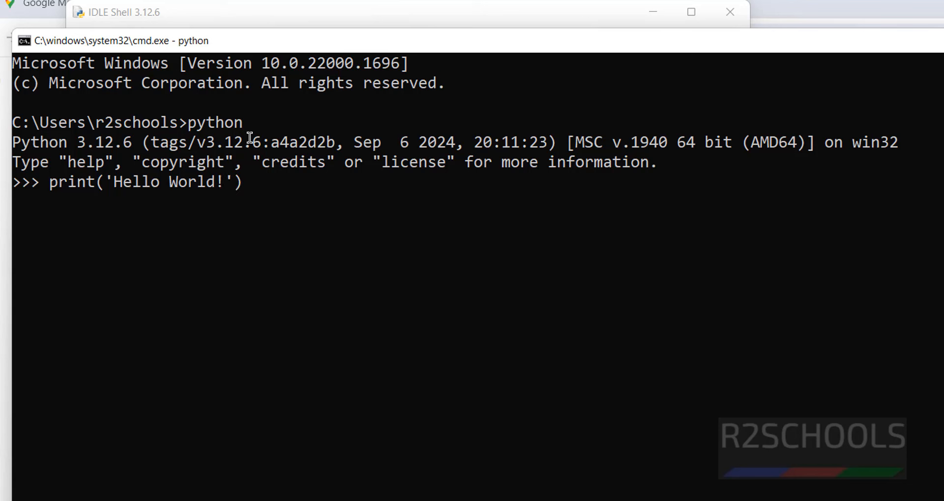
pyautogui.press('Return')
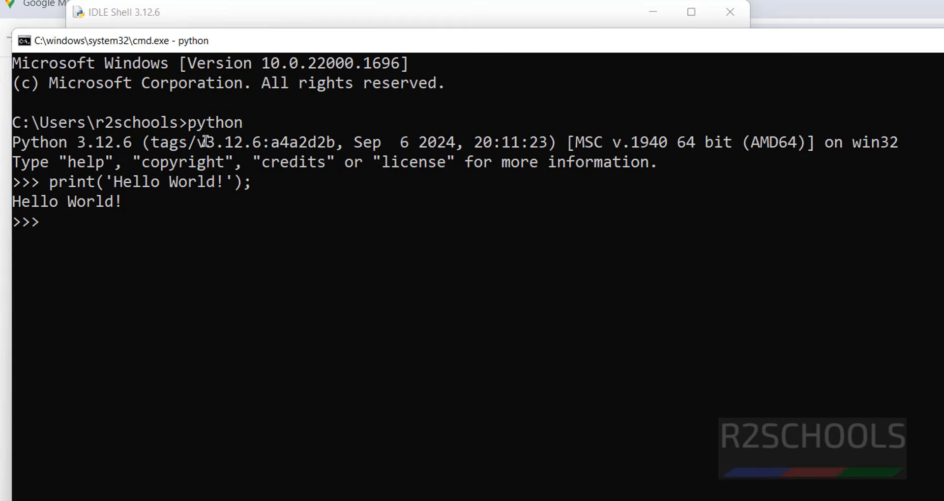
pyautogui.moveTo(164, 219)
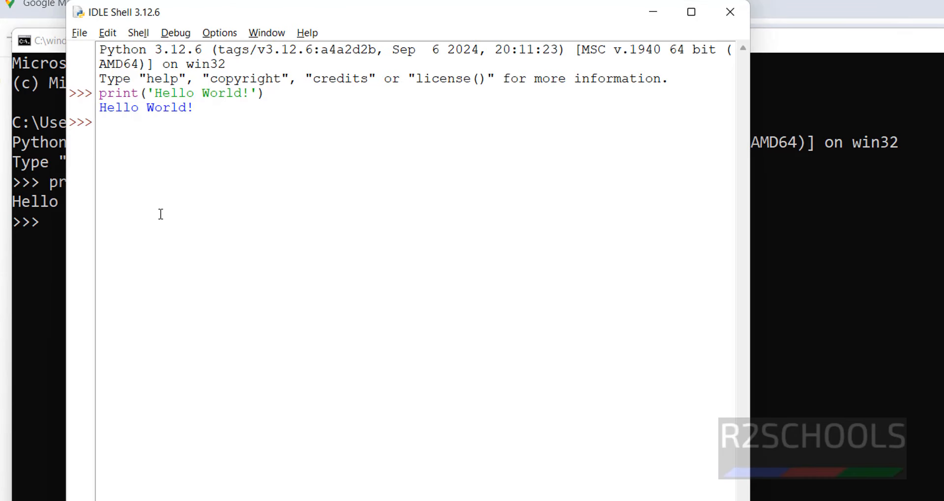
# Evaluate 3+2, 3-2 and 100*50 at the IDLE prompt, returning 5, 1 and 5000.
pyautogui.write('3+2')
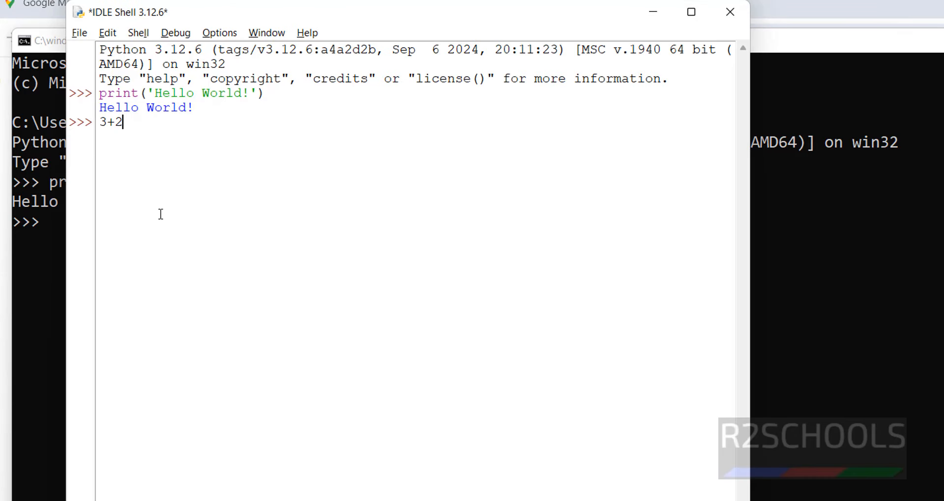
pyautogui.press('Return')
pyautogui.write('3-2')
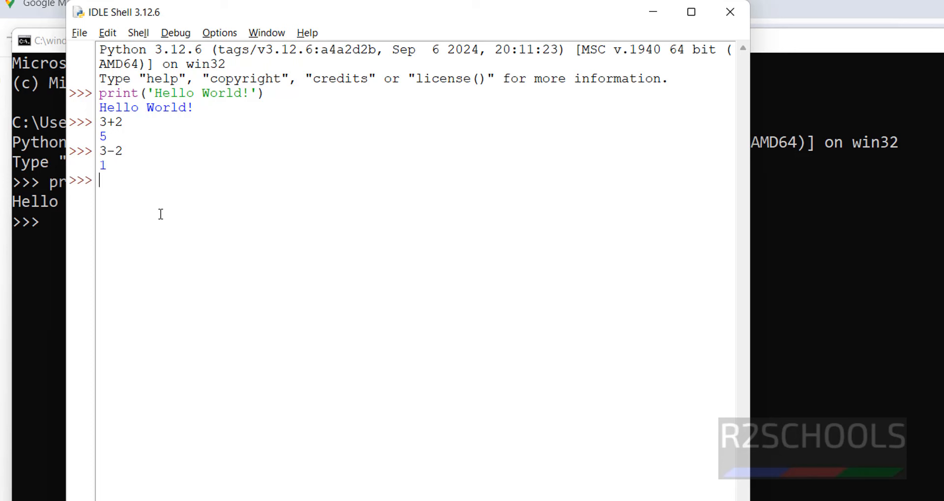
pyautogui.write('100')
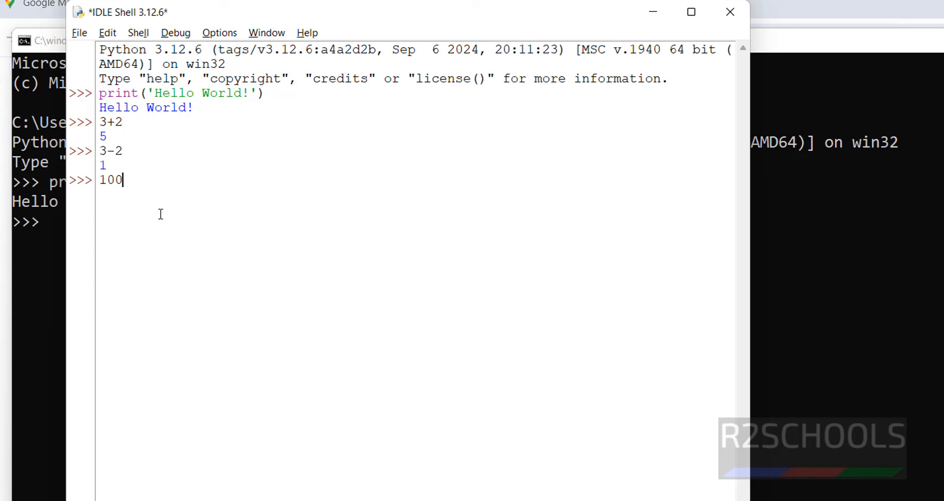
pyautogui.write('*')
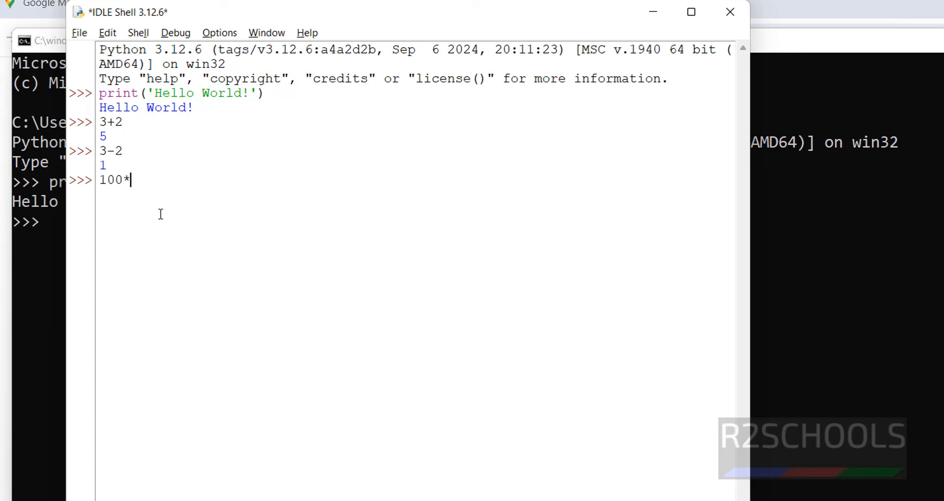
pyautogui.press('Return')
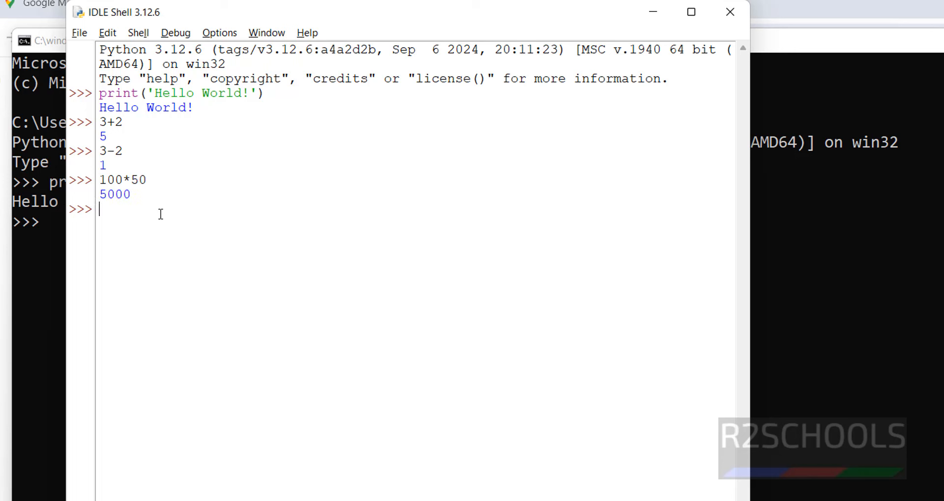
# Evaluate 100/50 and 100%40, returning 2.0 and 20.
pyautogui.write('100/')
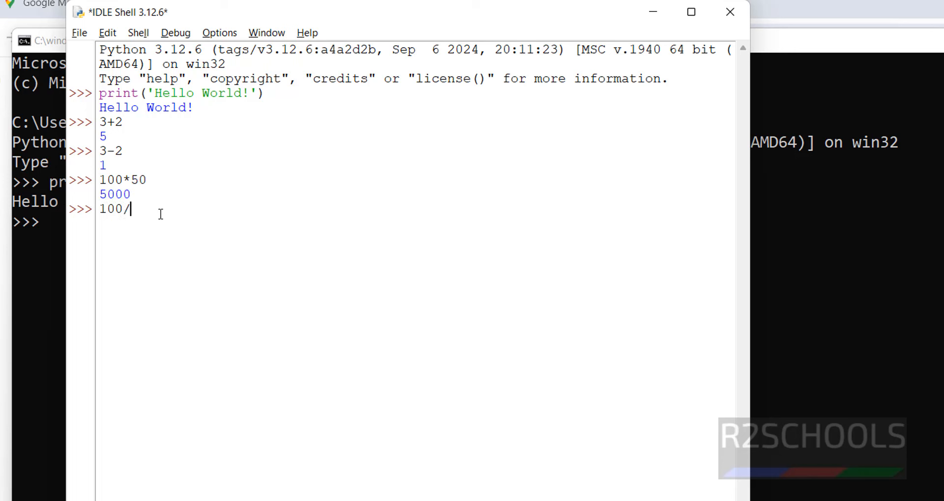
pyautogui.press('Return')
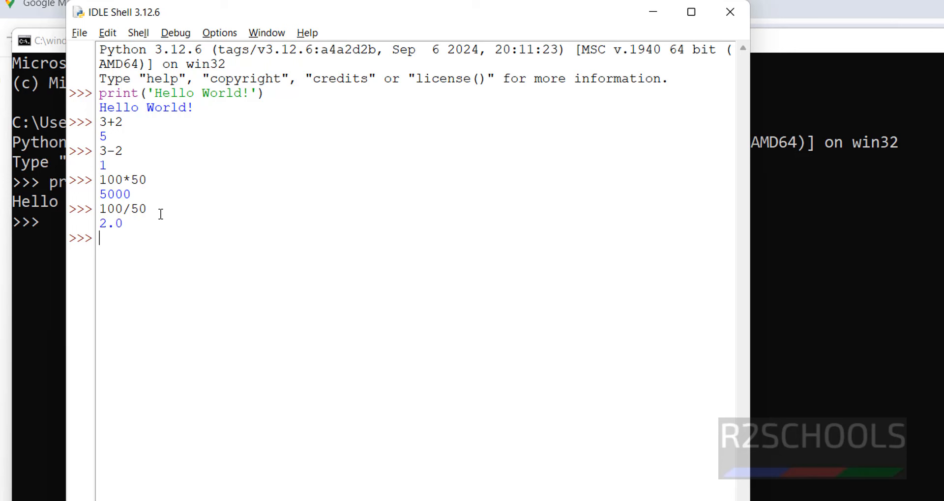
pyautogui.write('100%')
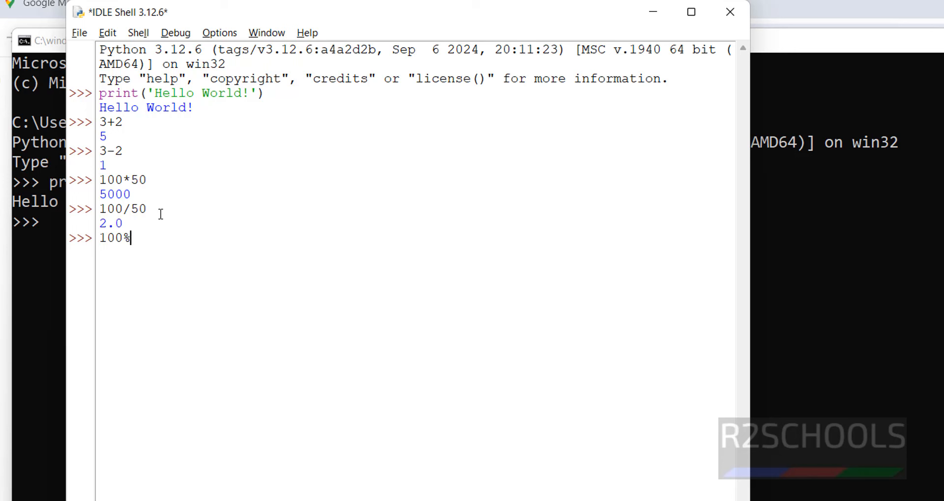
pyautogui.press('Return')
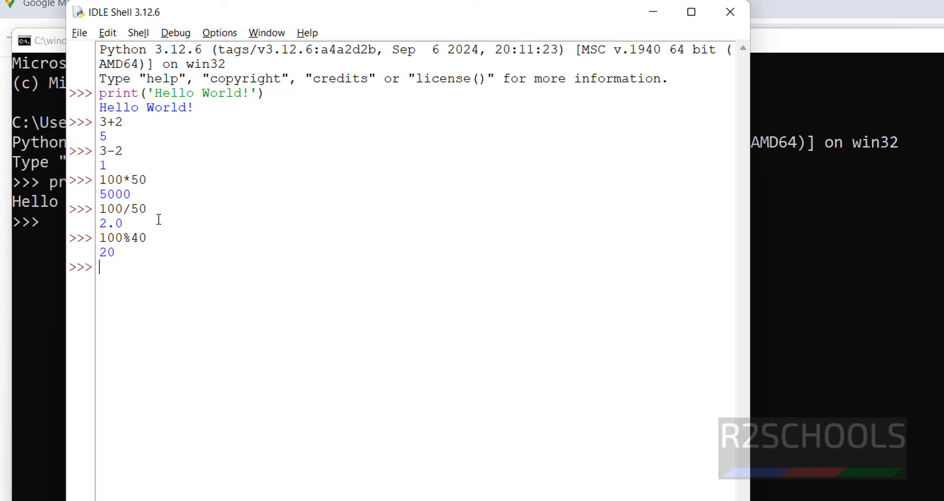
# Assign a=100, b=200, compute c=a+b, d=a-b, e=a/b and display (300, -100, 0.5).
pyautogui.write('a=100')
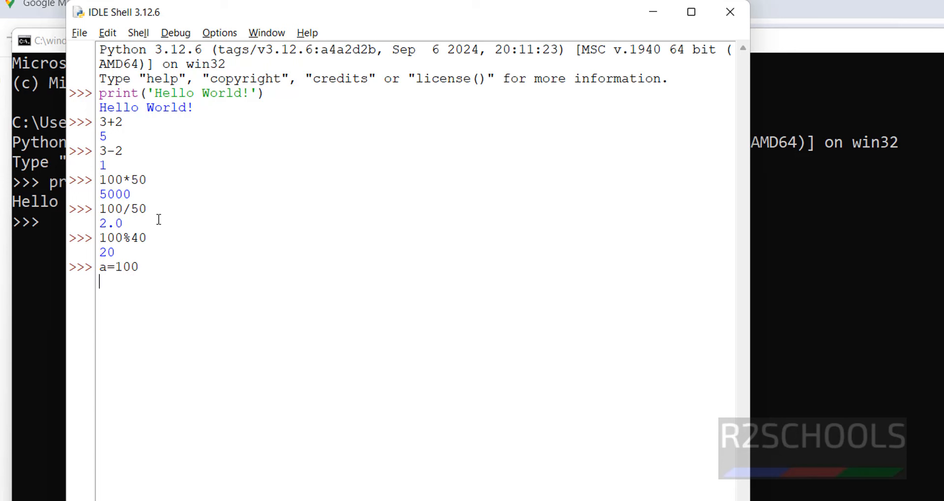
pyautogui.write('b=200')
pyautogui.write('c')
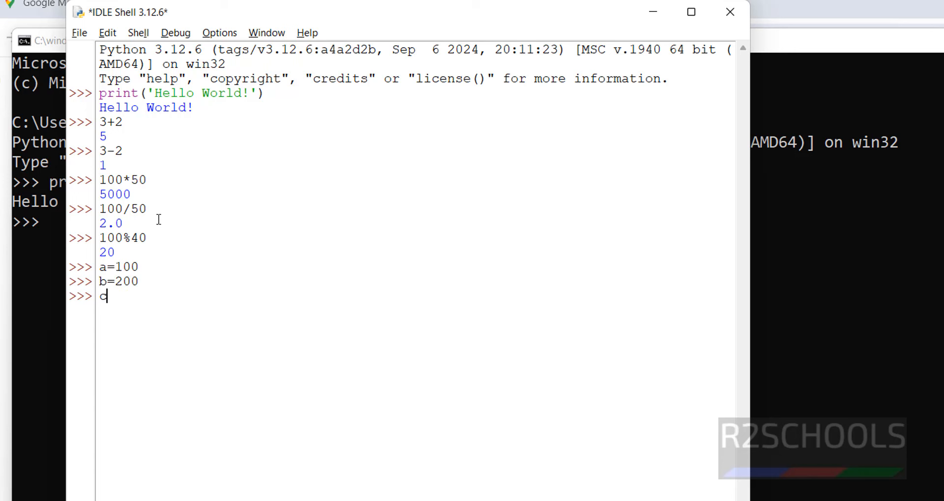
pyautogui.write('=a+b')
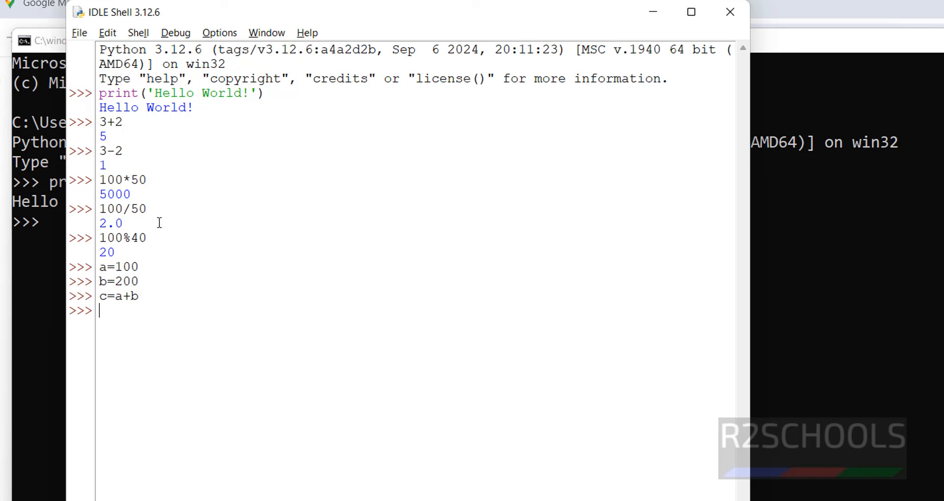
pyautogui.write('d=')
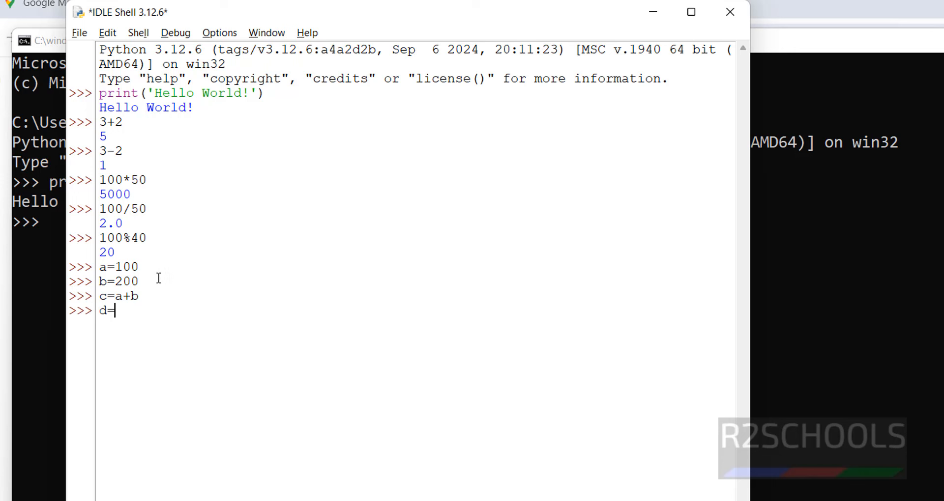
pyautogui.write('a-b')
pyautogui.write('e=')
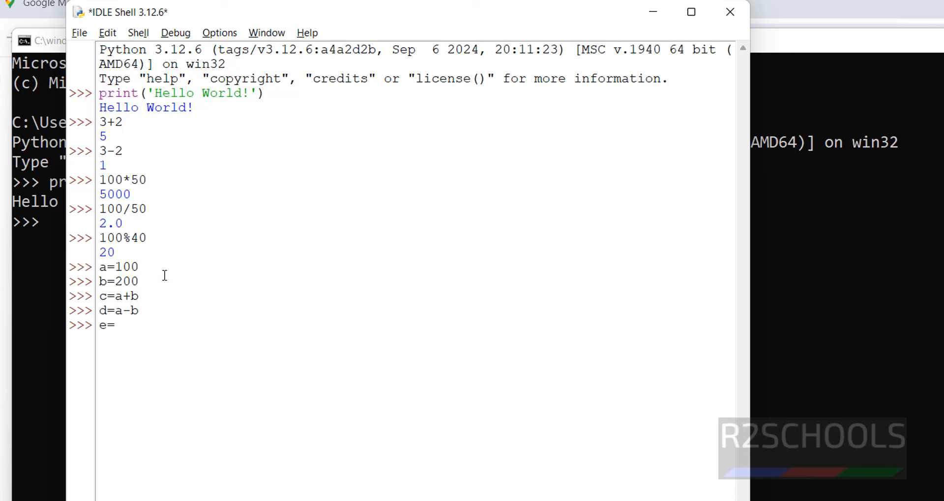
pyautogui.write('a')
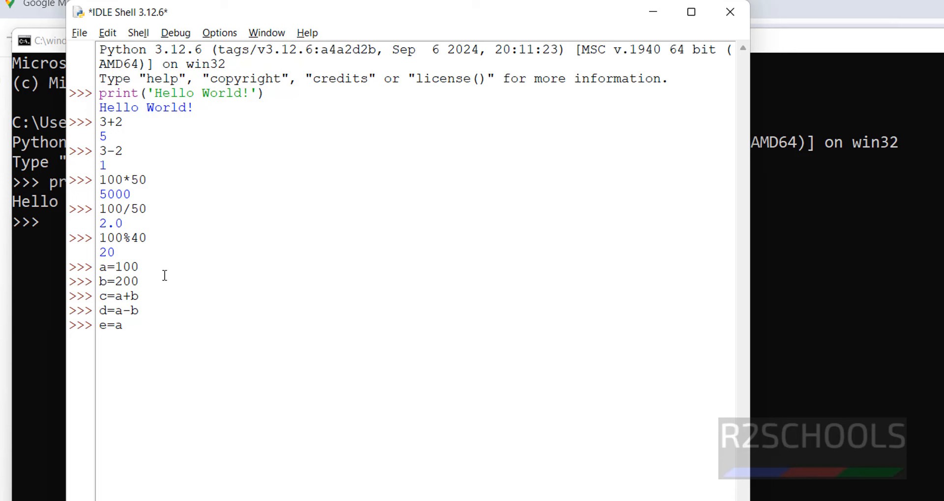
pyautogui.write('/1')
pyautogui.write('c')
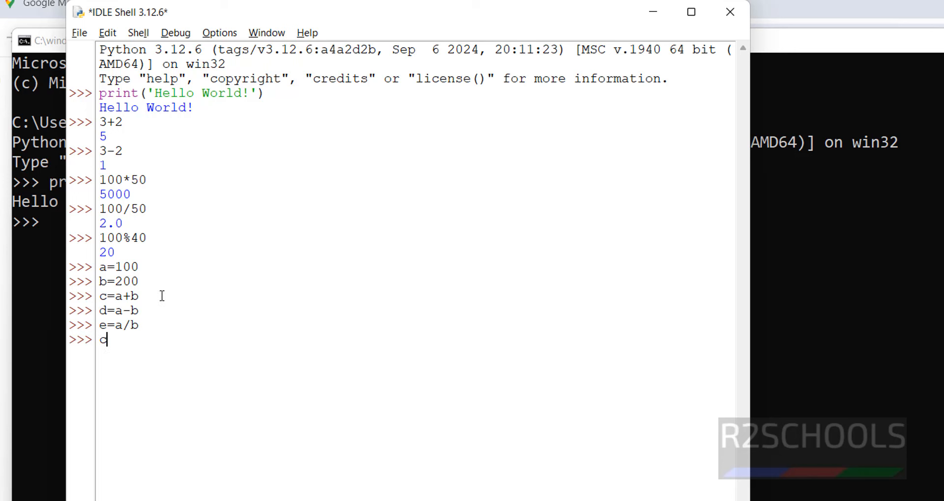
pyautogui.press('Return')
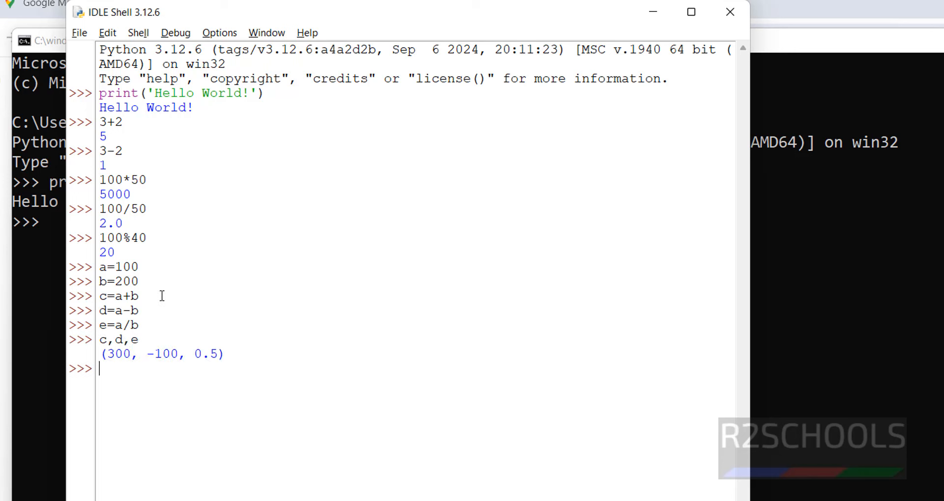
pyautogui.moveTo(112, 353)
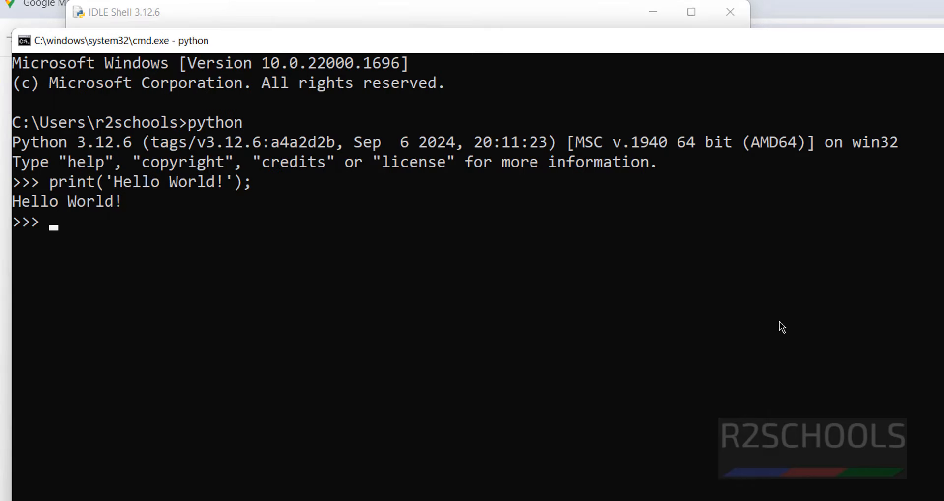
# Exit the Python interpreter with Ctrl+Z and discard a half-typed notepad command.
pyautogui.press('ctrl+z')
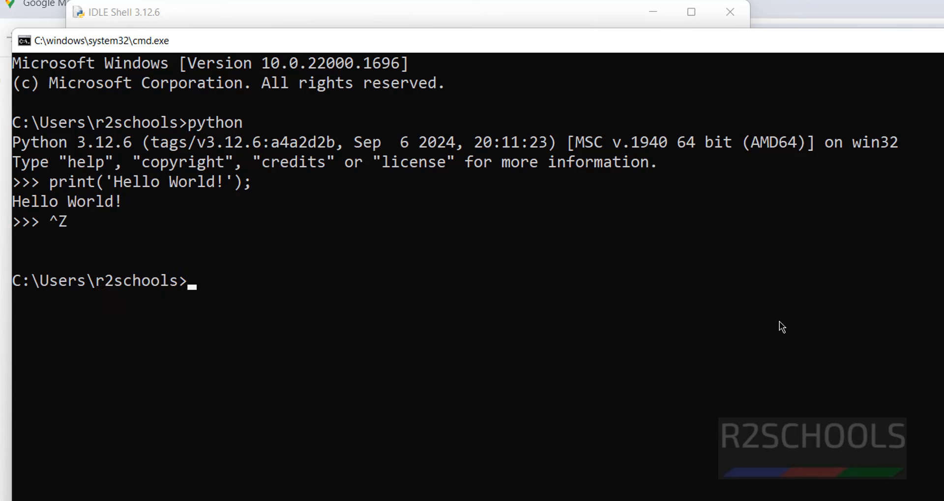
pyautogui.write('note')
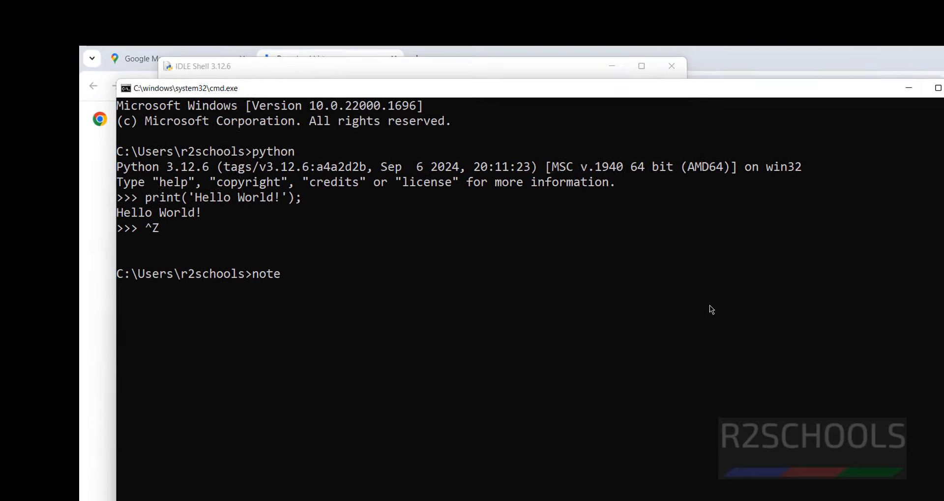
pyautogui.write('pad')
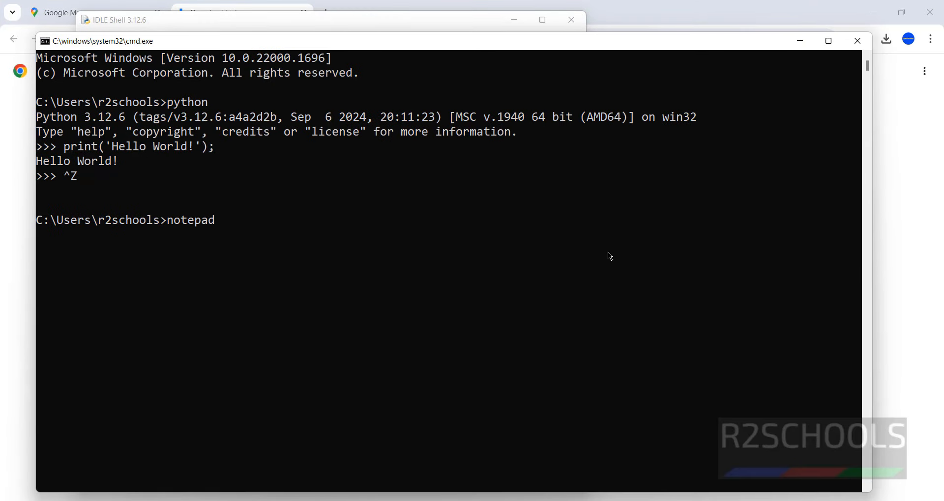
pyautogui.write('+')
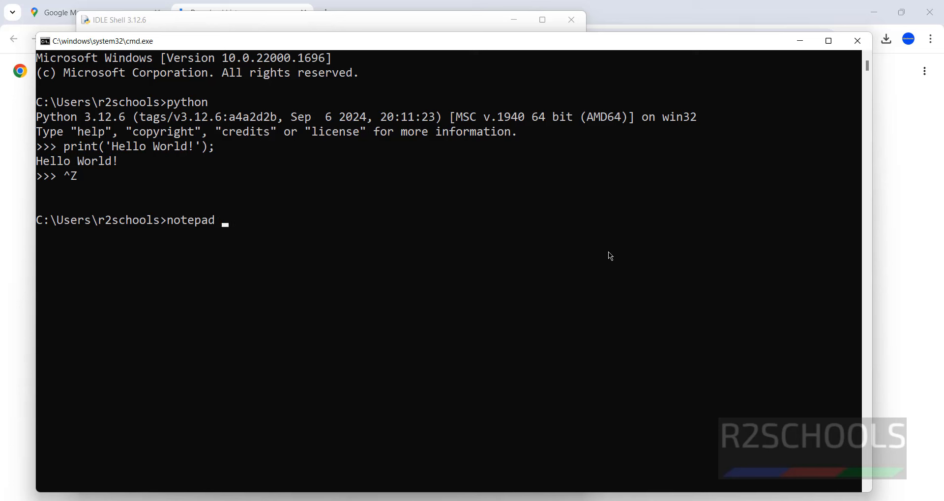
pyautogui.write('pytho')
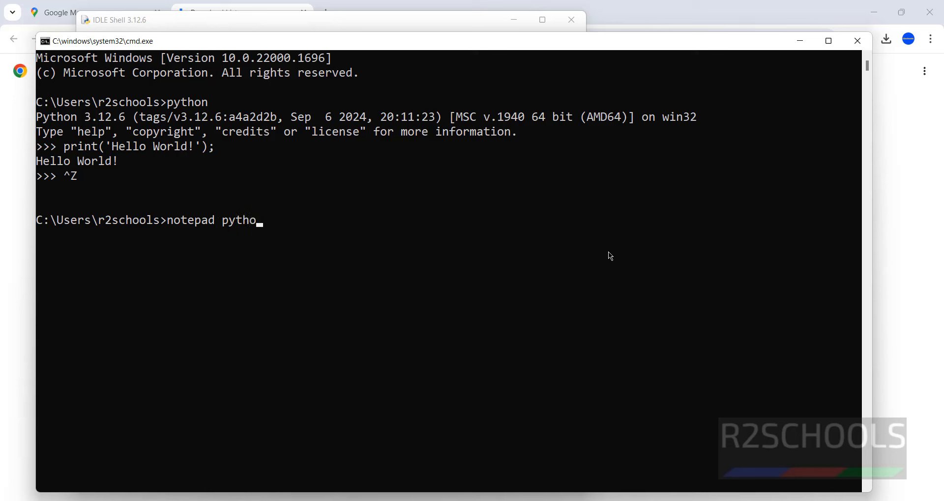
pyautogui.press('Escape')
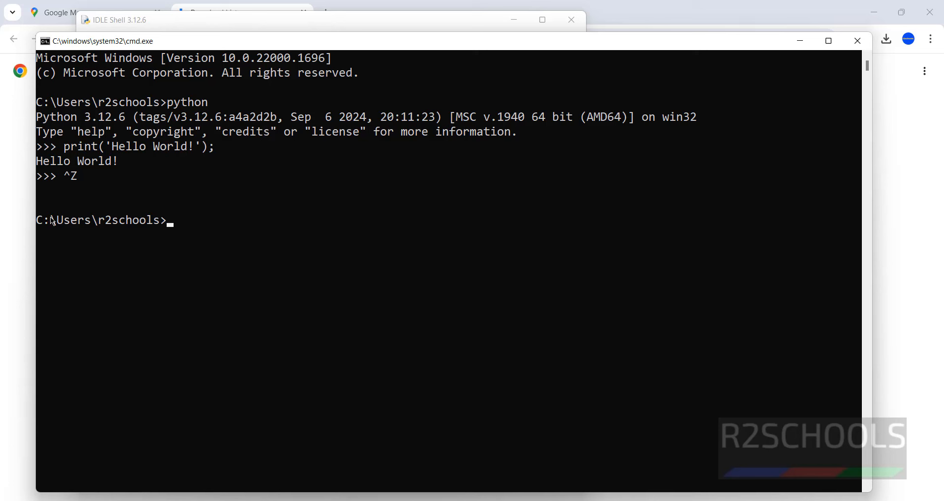
# Change to the C:\ root and run notepad example1.py there.
pyautogui.write('c')
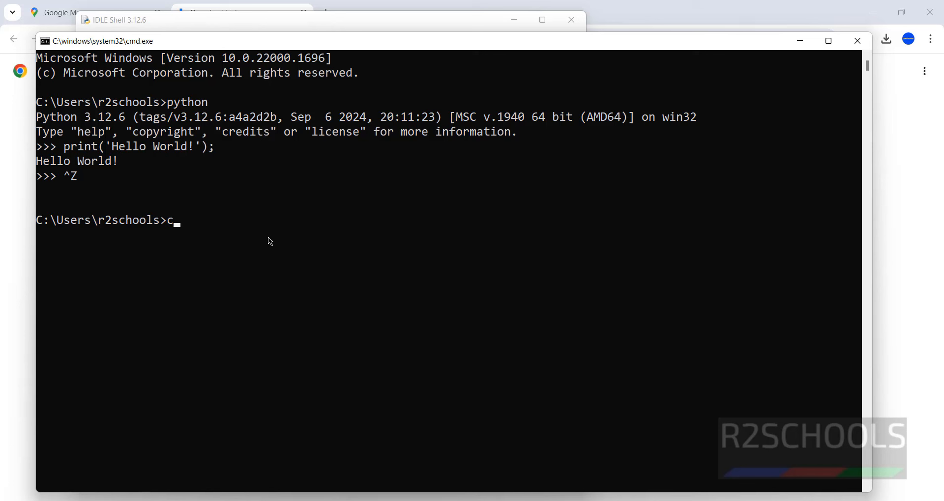
pyautogui.write('d \\')
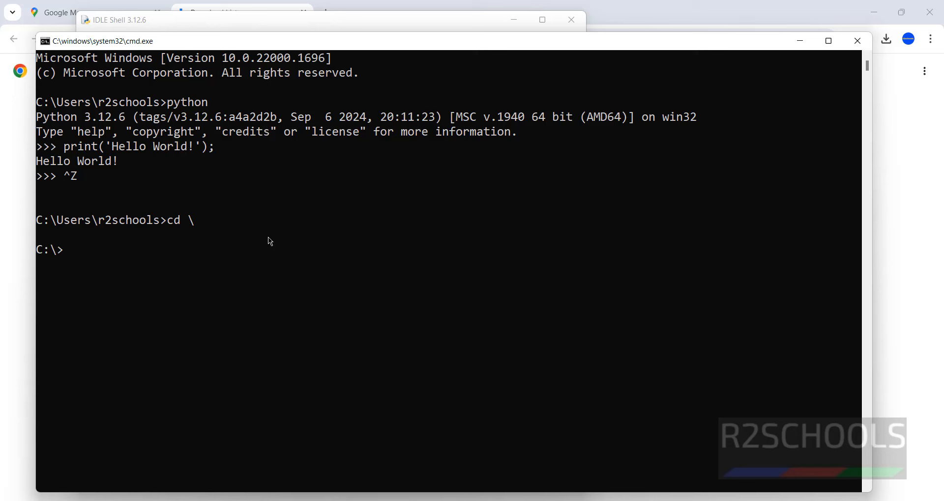
pyautogui.write('notepad')
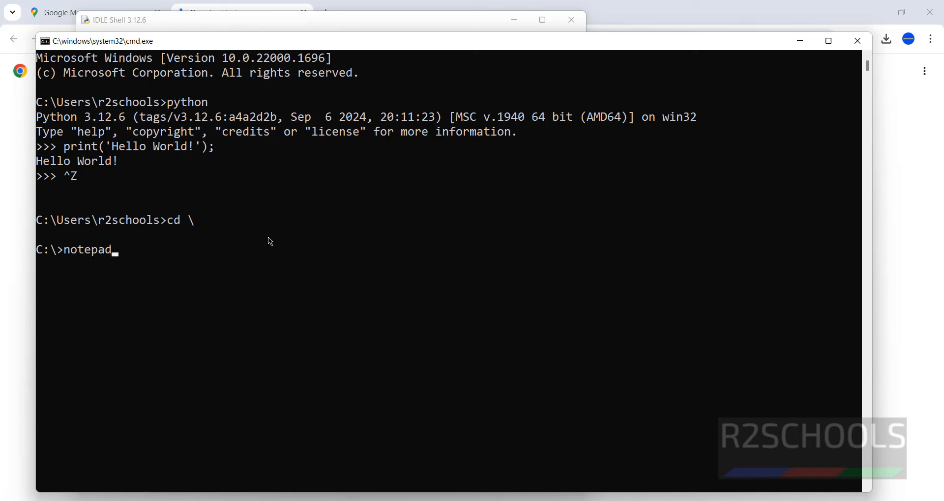
pyautogui.write('exmap')
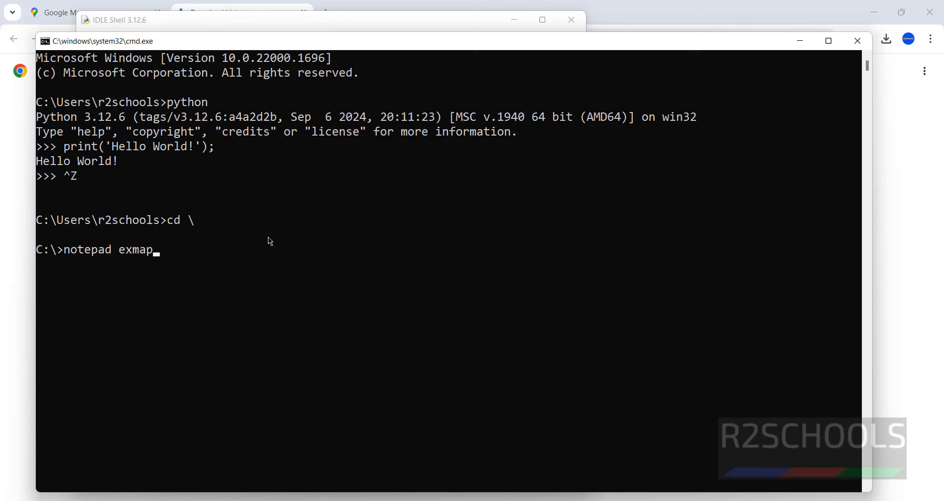
pyautogui.write('ple')
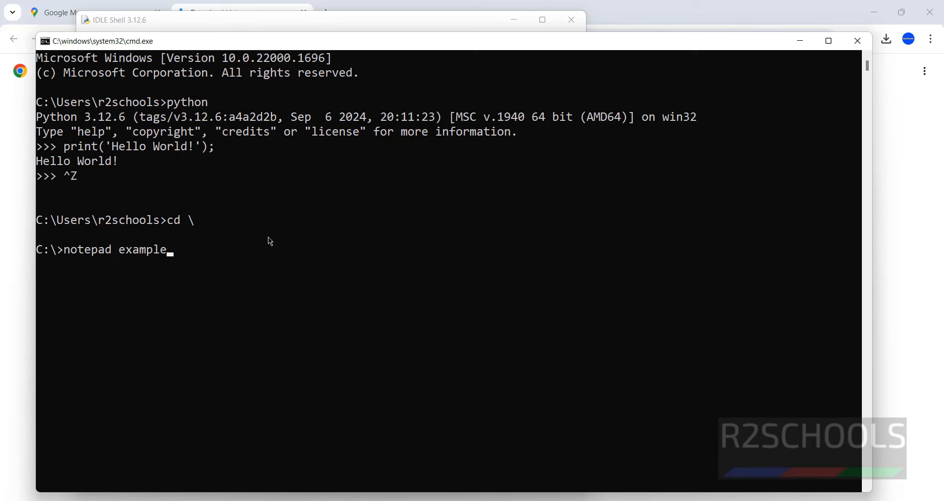
pyautogui.write('1.py')
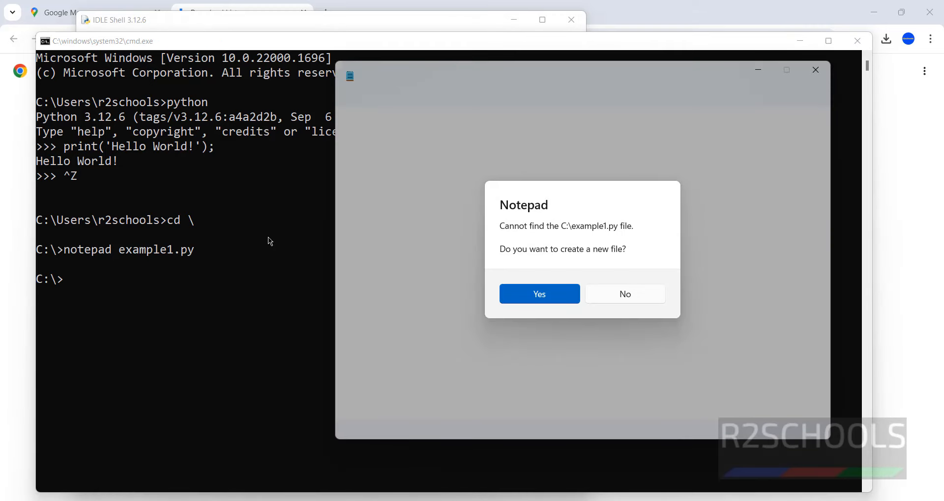
# Accept creating example1.py, dismiss the cannot-find-file error and close Notepad.
pyautogui.click(538, 294)
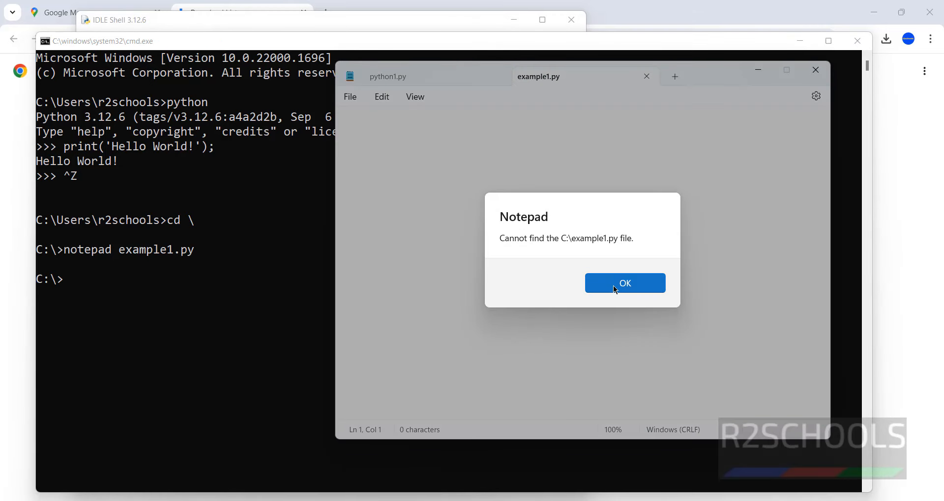
pyautogui.click(624, 283)
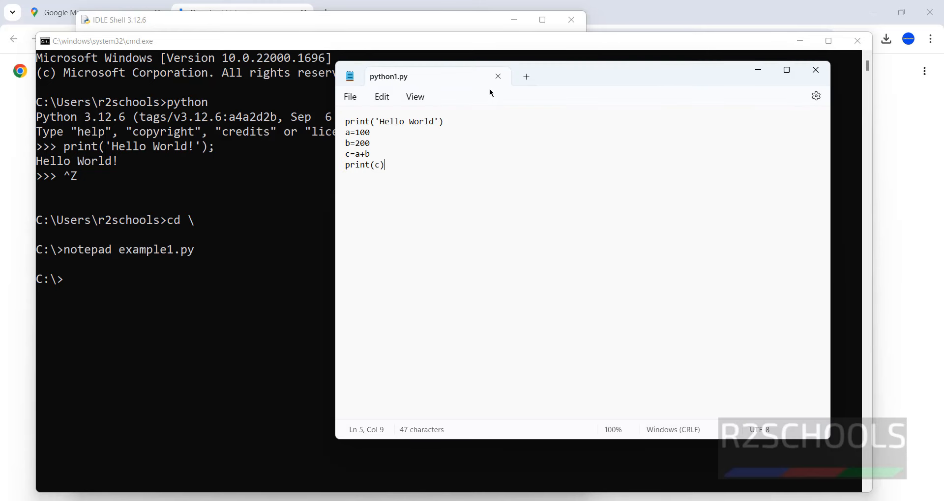
pyautogui.click(816, 70)
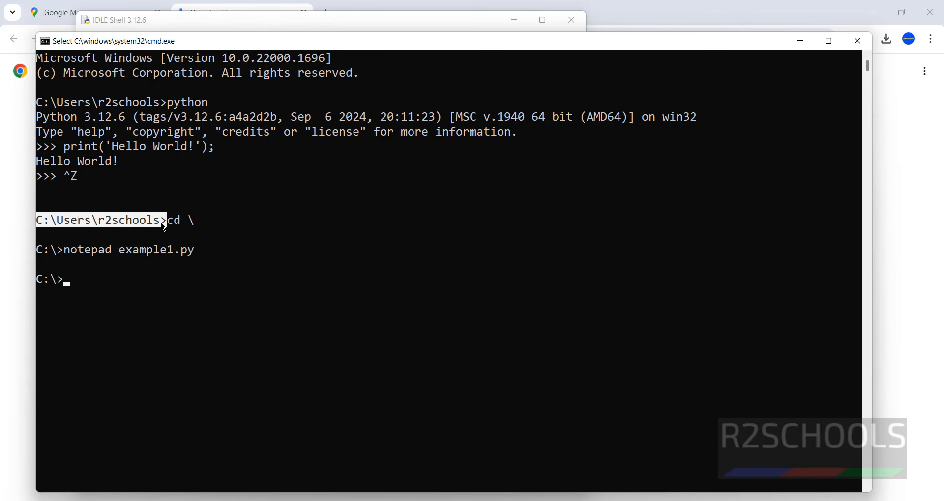
# Change directory back to C:\Users\r2schools after one rejected cd attempt.
pyautogui.write('cd')
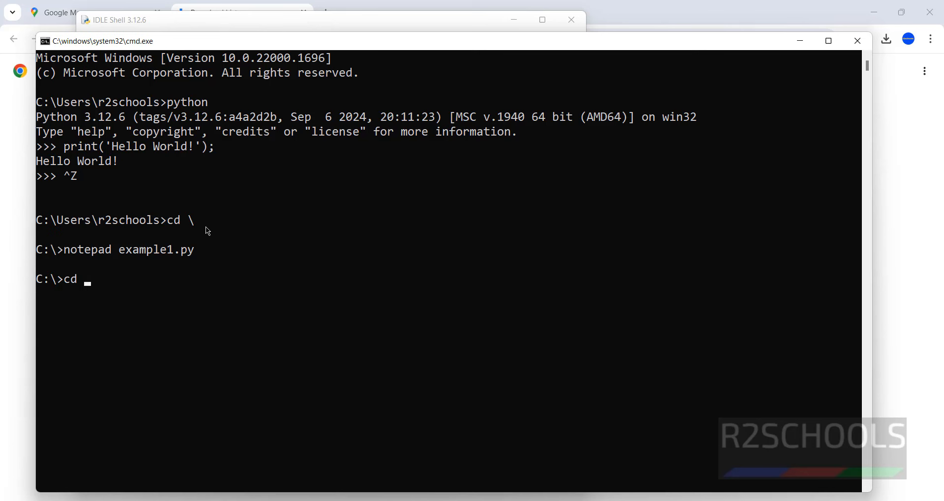
pyautogui.press('Return')
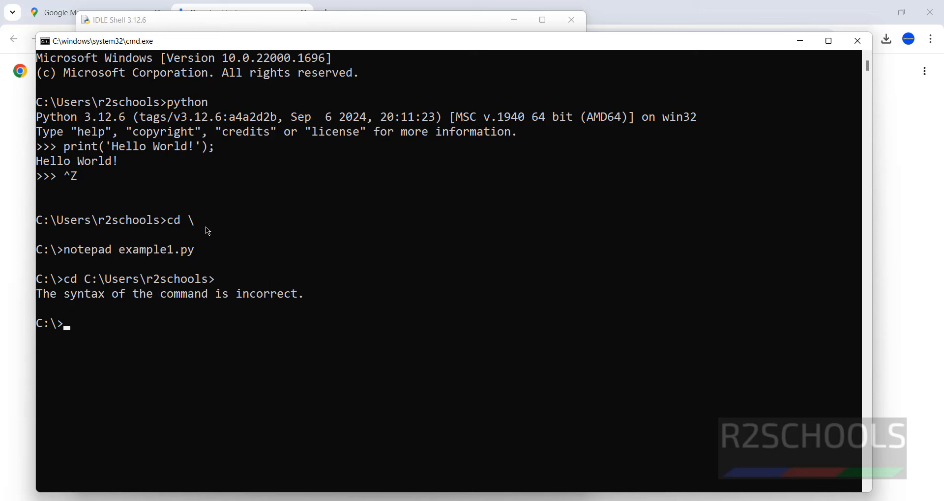
pyautogui.write('cd C:\\Users\\r2schools\\')
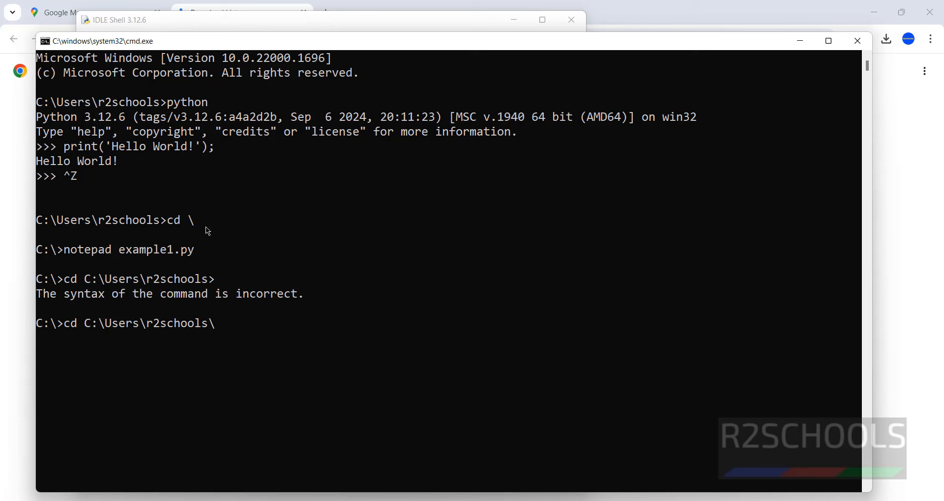
# Run notepad example1.py in the home folder to bring up the create-file prompt.
pyautogui.write('note')
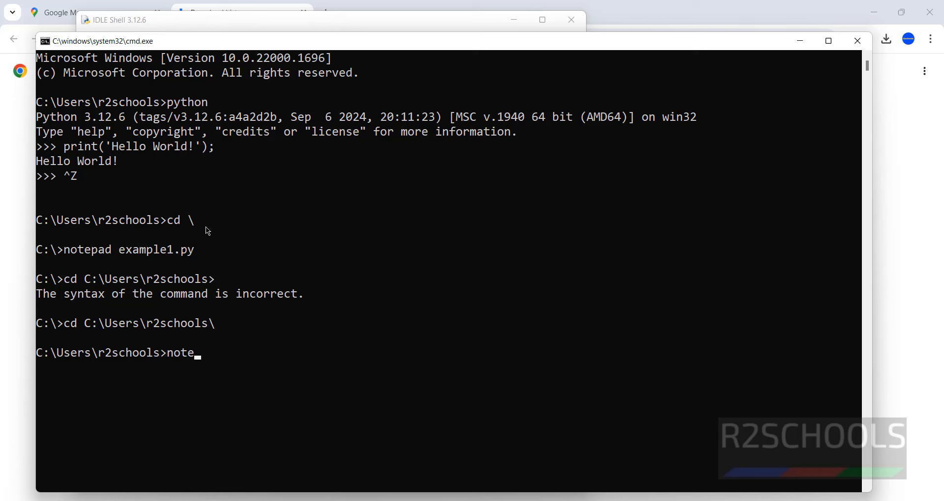
pyautogui.write('pad ea')
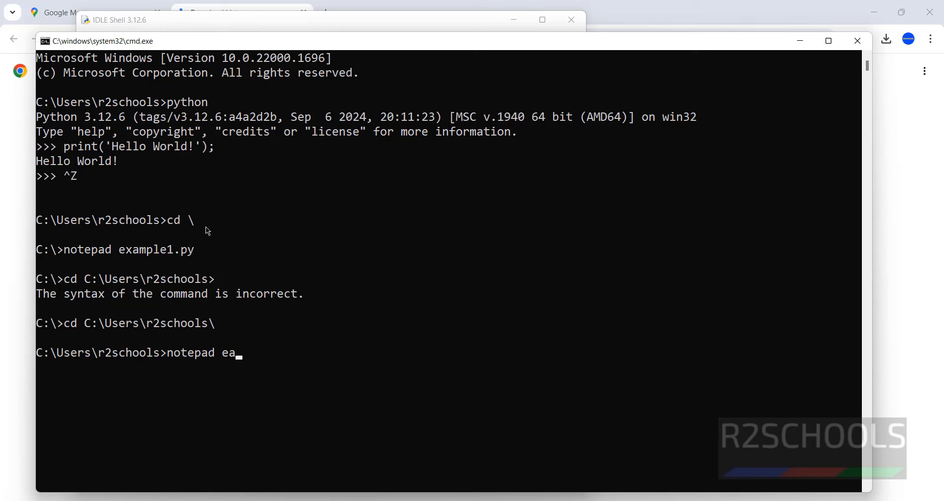
pyautogui.write('xample1.py')
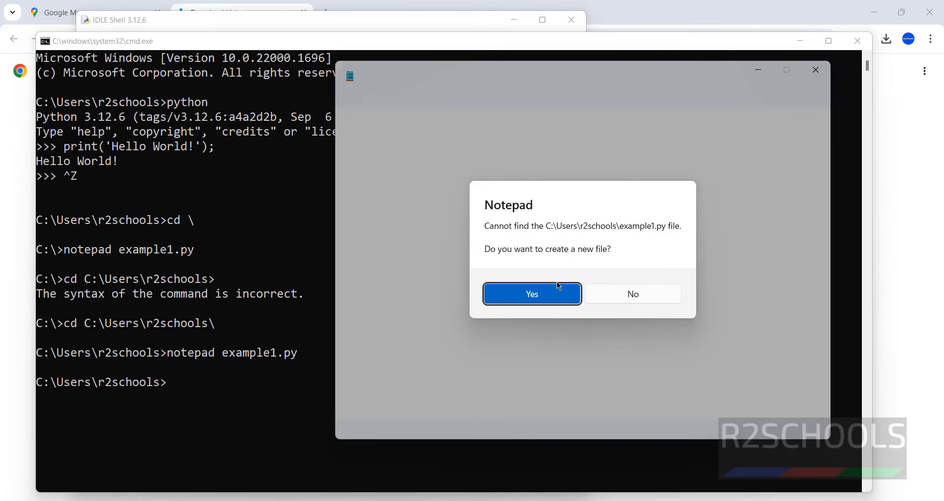
# Create example1.py and write the 'Hello World!, Welcome to r2schools' greeting print.
pyautogui.click(532, 294)
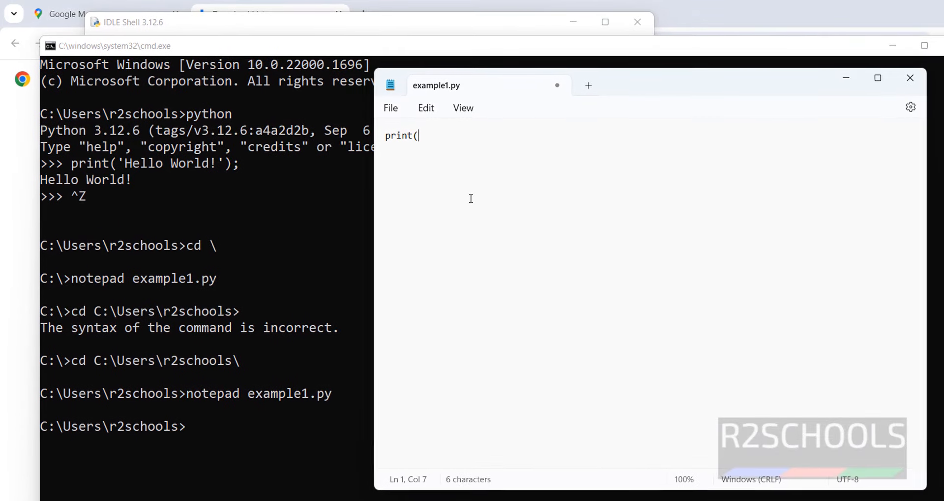
pyautogui.write("'Hello")
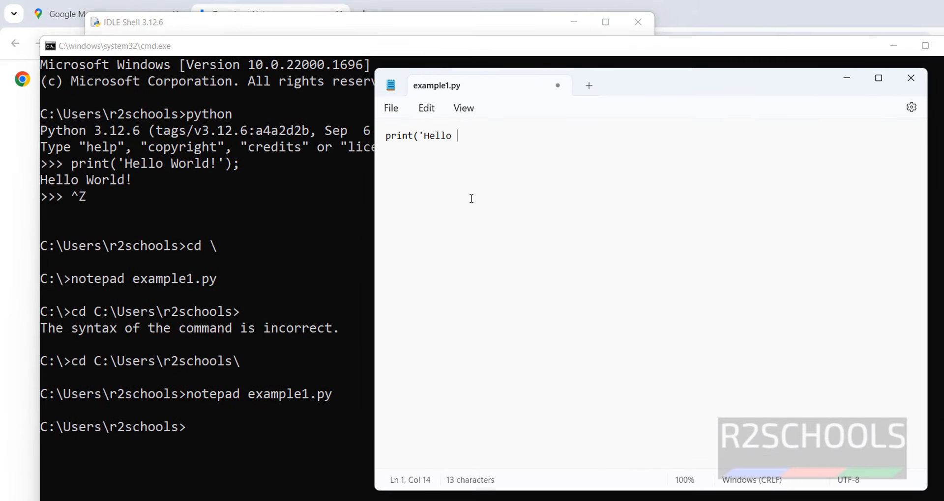
pyautogui.write('World!')
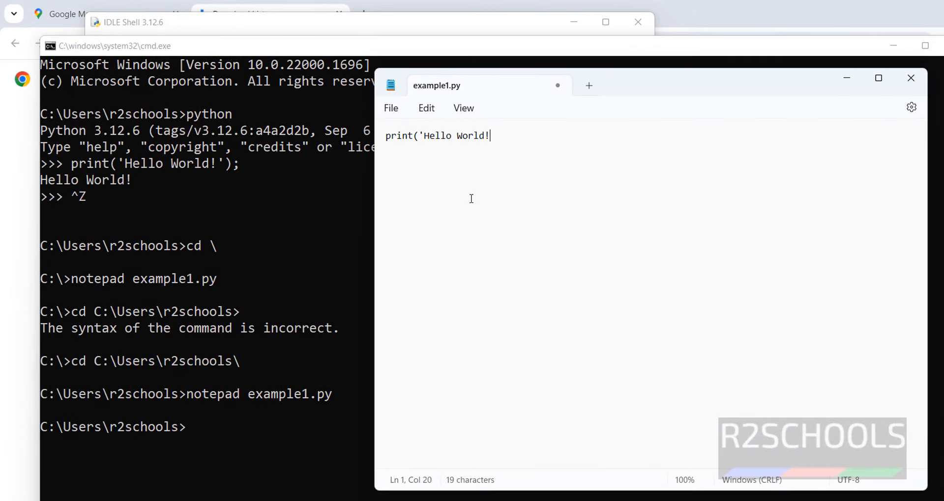
pyautogui.write(', Welcome to r2s')
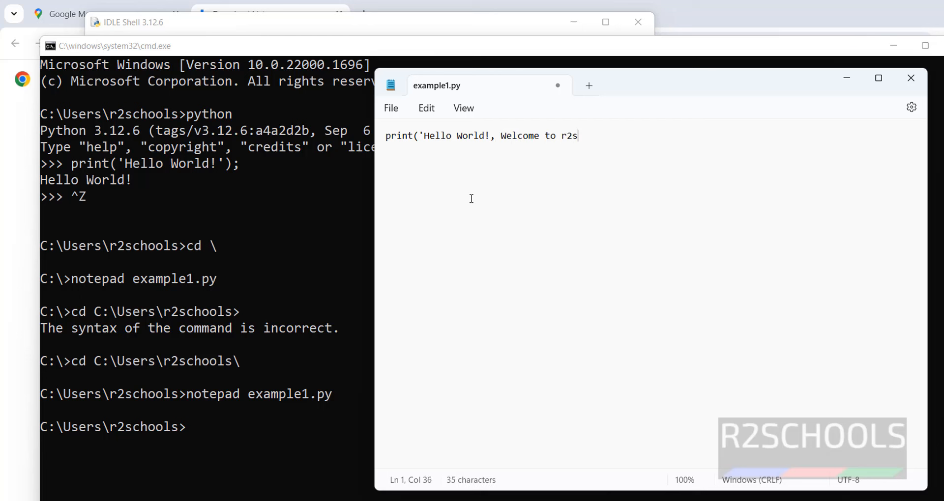
pyautogui.write("chools'")
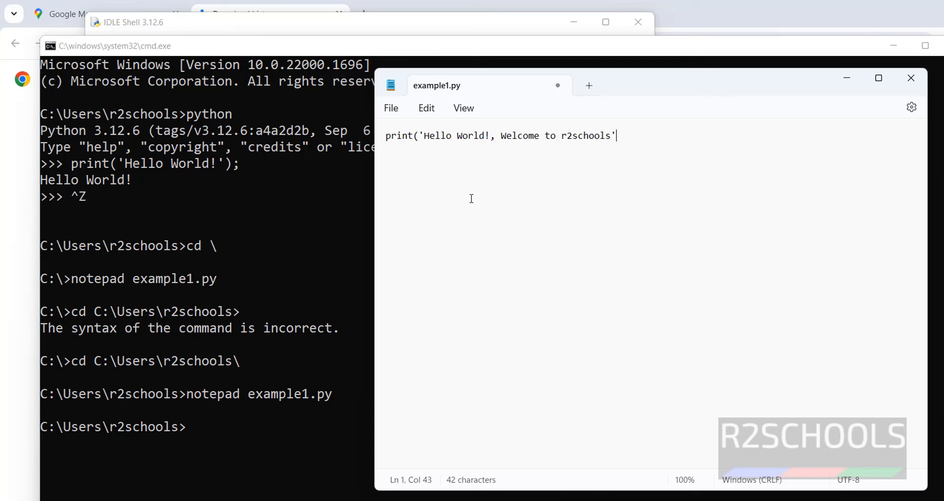
pyautogui.write(')')
pyautogui.write('a=500')
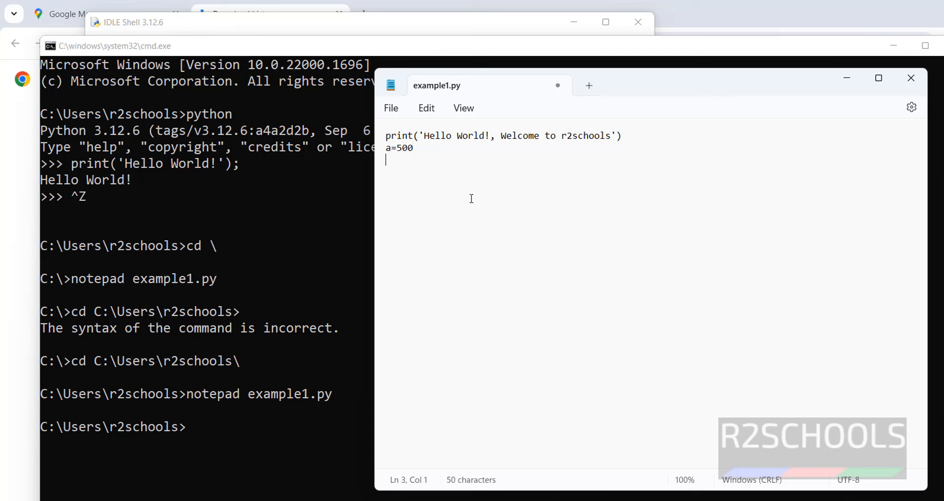
# Add a=500, b=300 and the c=a+b, d=a-b, e=a*b lines.
pyautogui.write('b-')
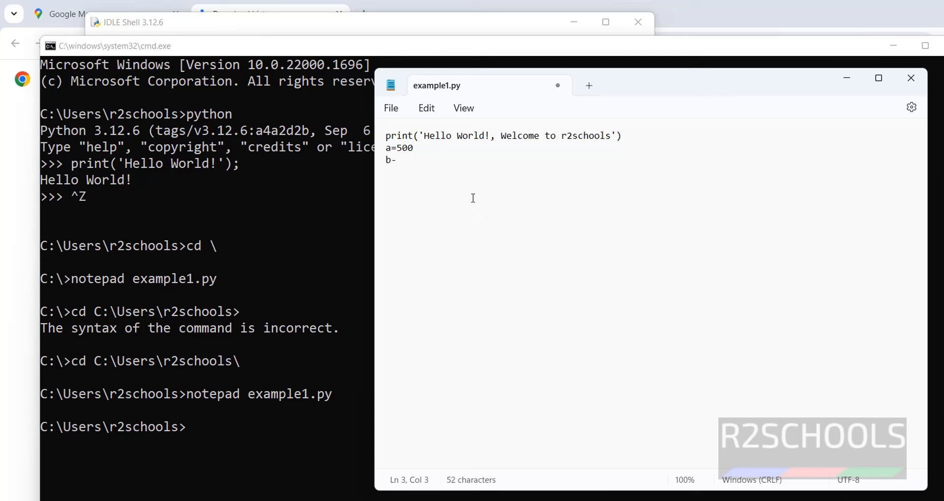
pyautogui.write('=300')
pyautogui.write('c=a+b')
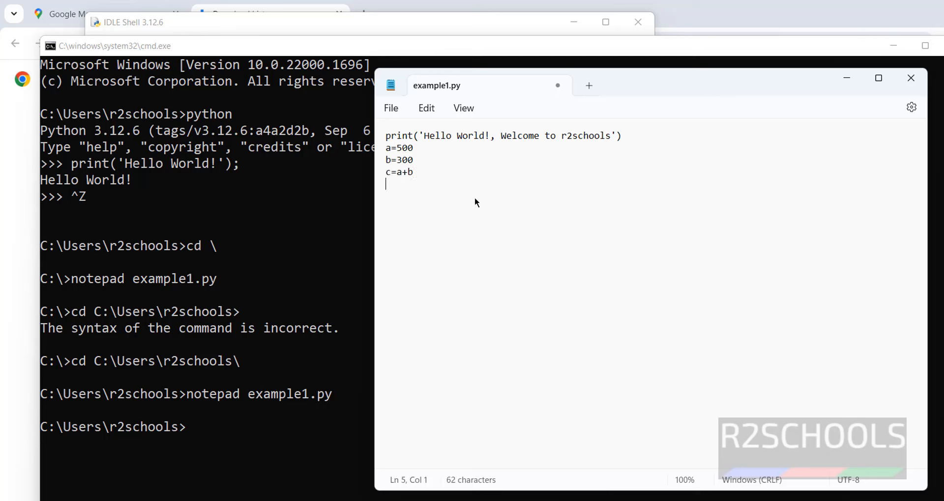
pyautogui.write('d=a')
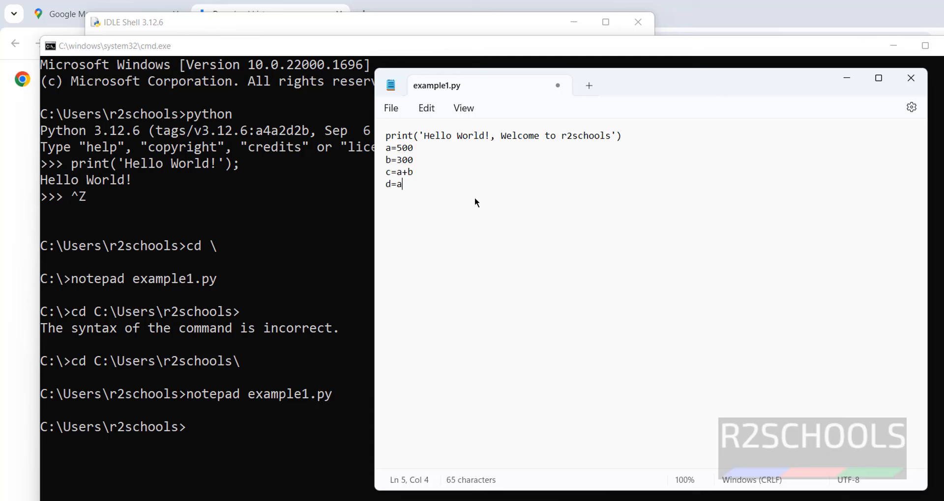
pyautogui.write('-b')
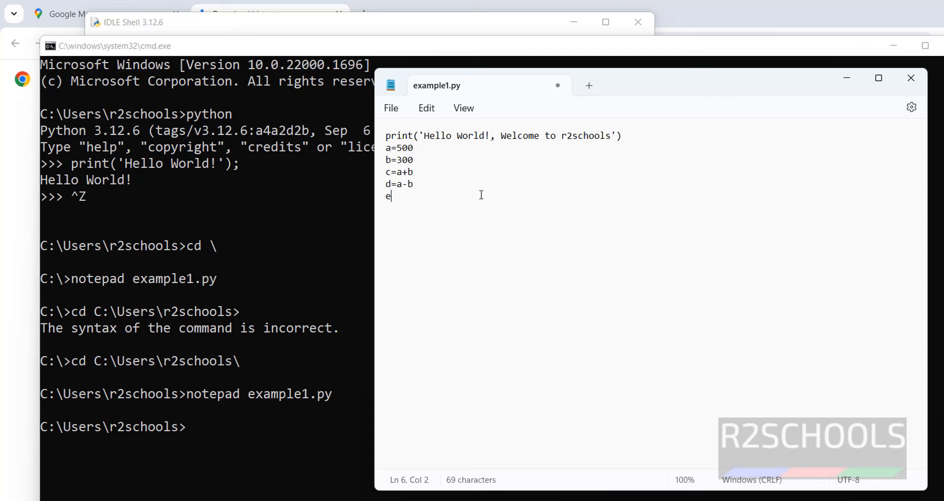
pyautogui.write('=a')
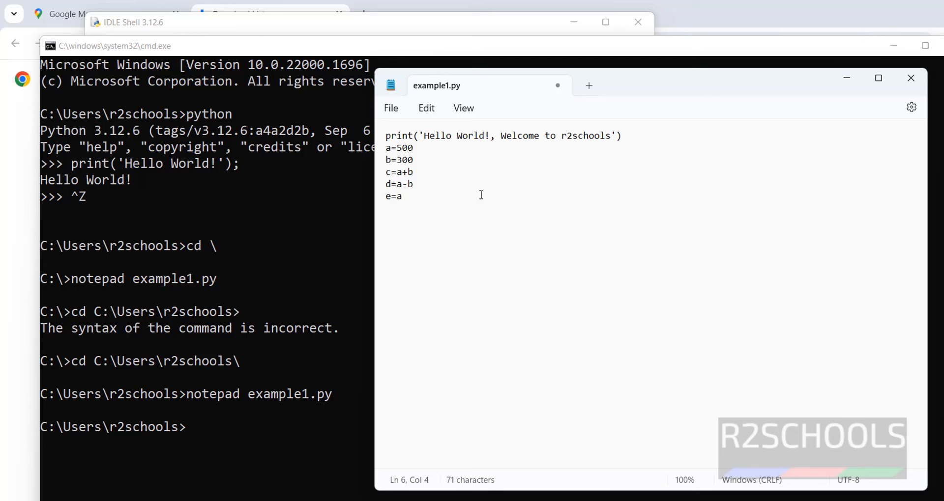
pyautogui.write('*')
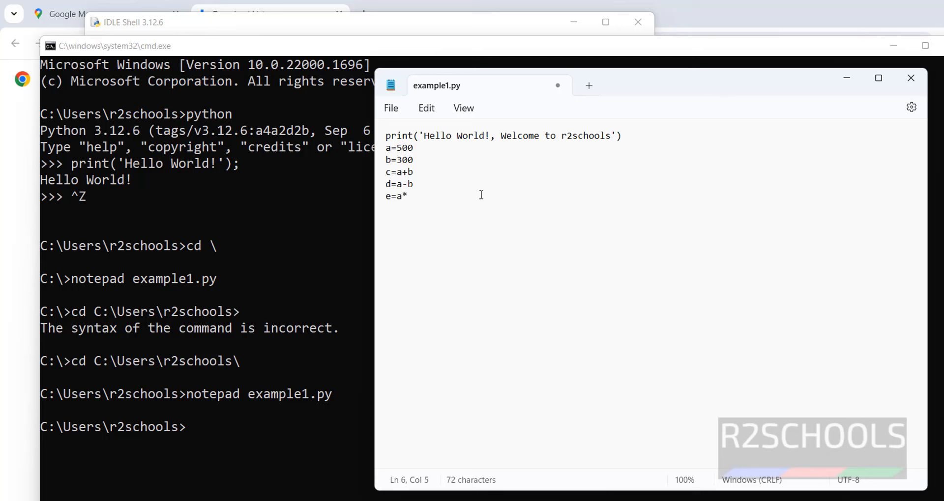
pyautogui.write('b')
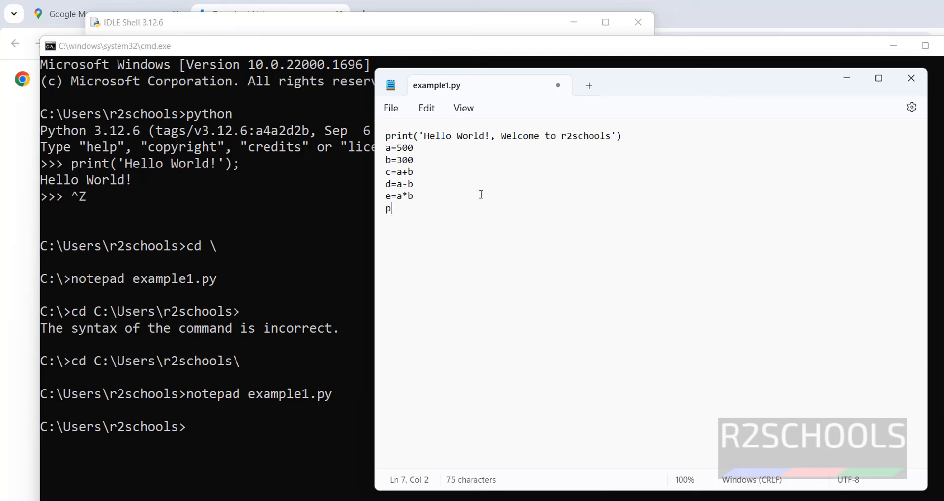
# Finish with print(c,d,e) and return to the command prompt.
pyautogui.write('rint(')
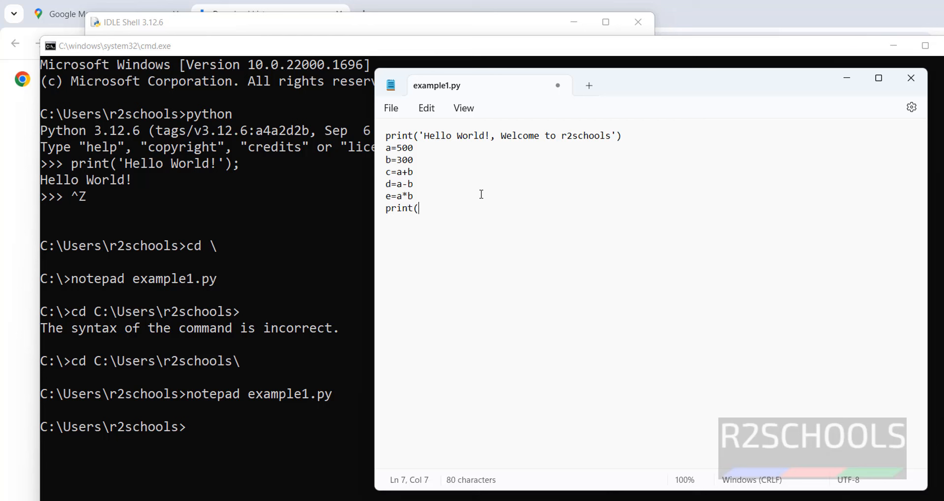
pyautogui.write('c,d')
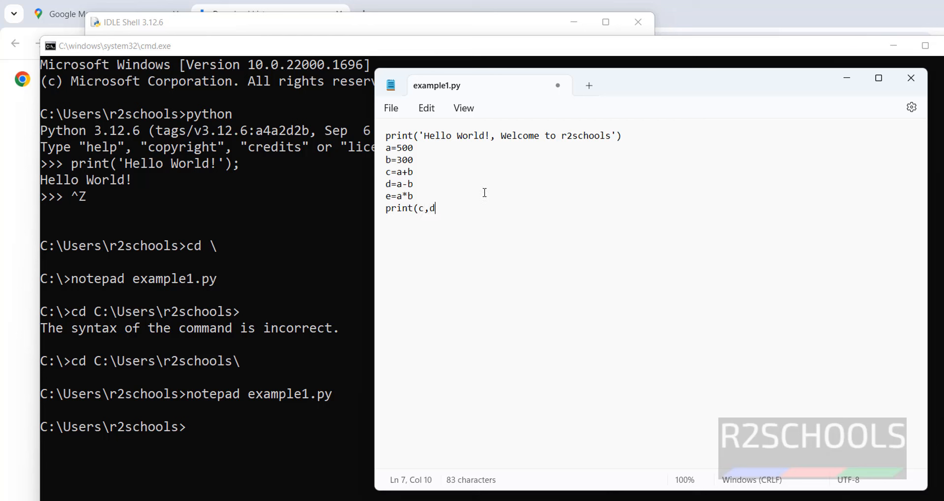
pyautogui.write(',e)')
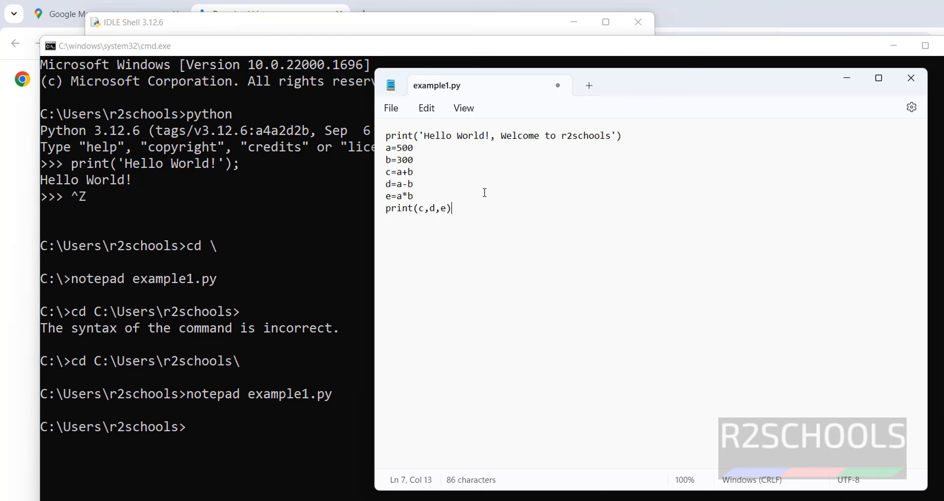
pyautogui.click(391, 108)
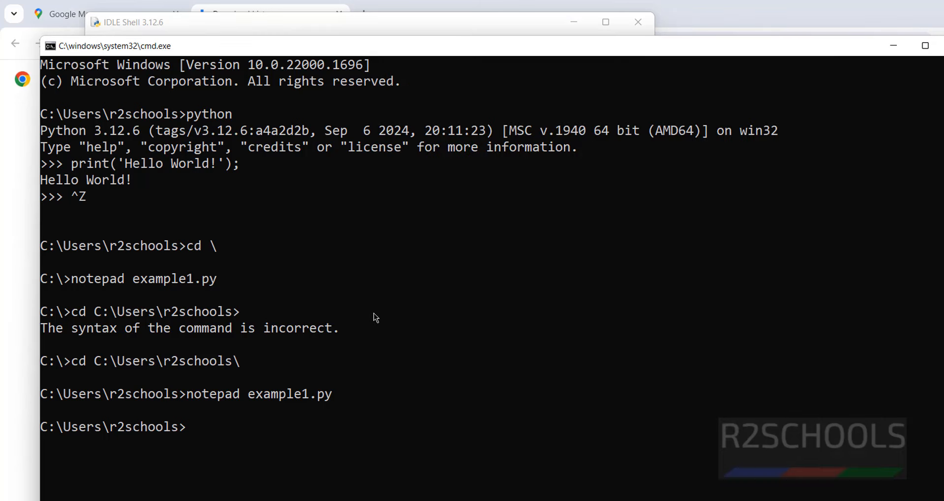
pyautogui.write('python')
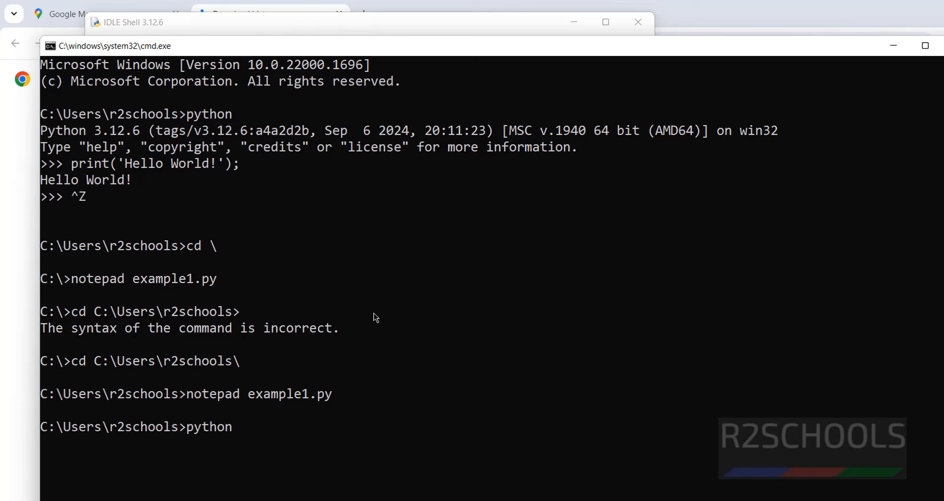
pyautogui.write('example1.py')
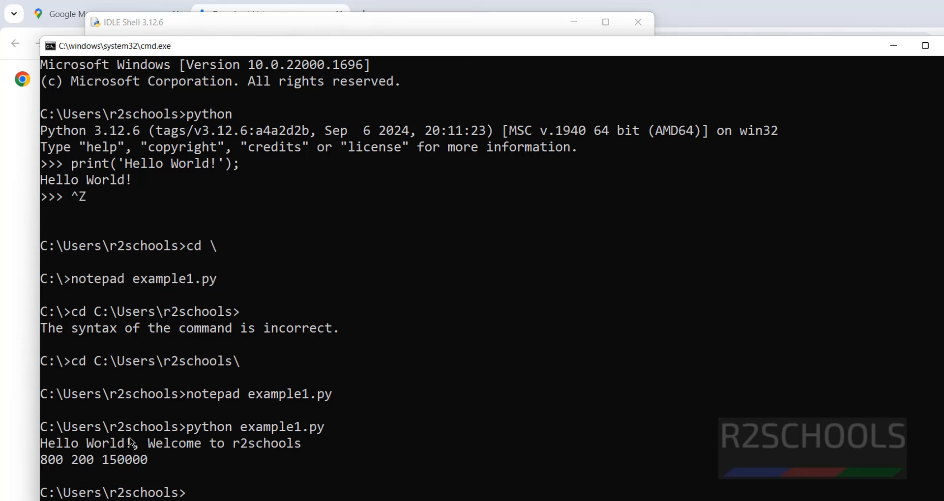
pyautogui.moveTo(309, 325)
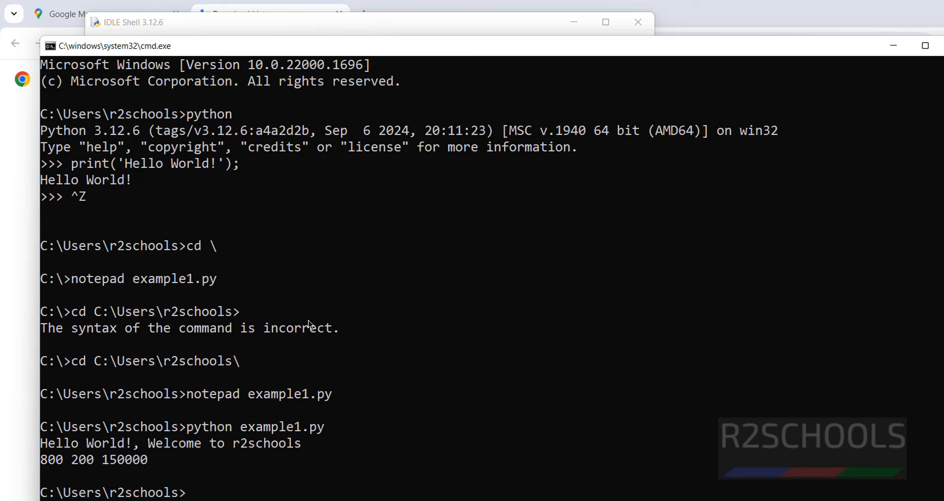
pyautogui.moveTo(263, 452)
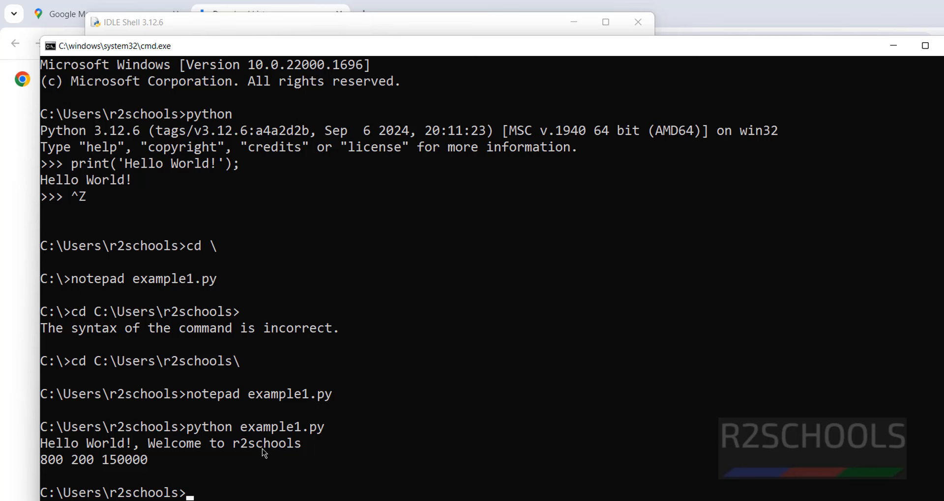
pyautogui.write('python example1.py')
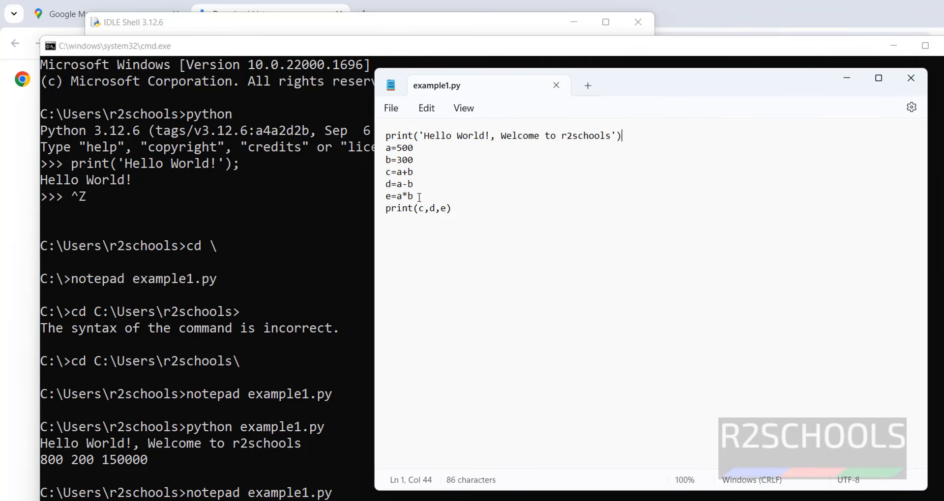
pyautogui.moveTo(387, 149); pyautogui.dragTo(412, 197)
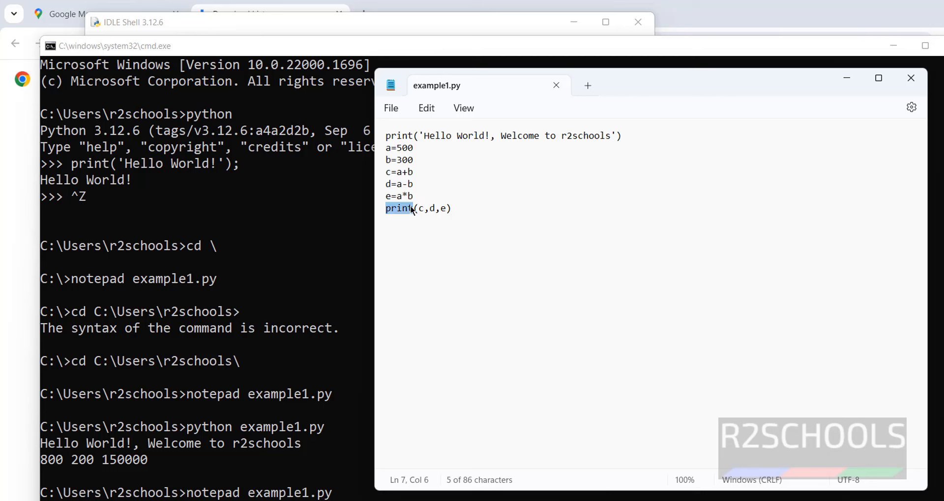
pyautogui.moveTo(410, 187)
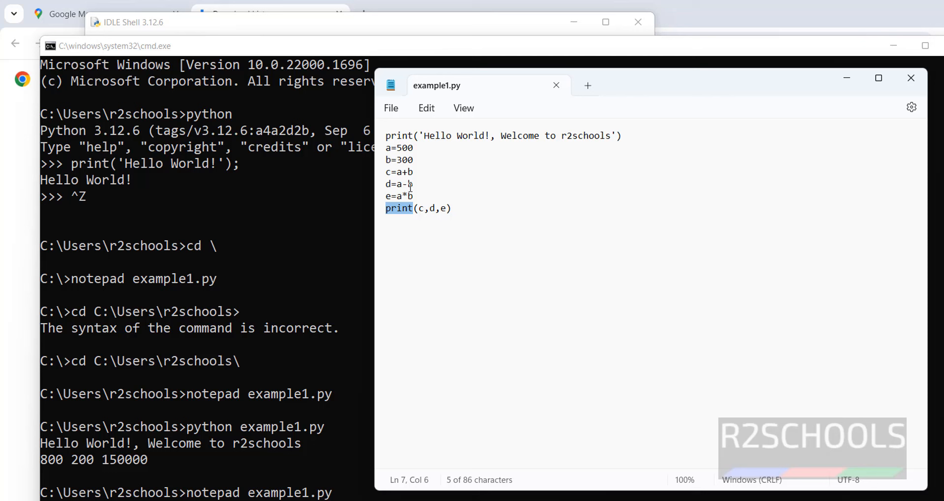
pyautogui.moveTo(409, 147)
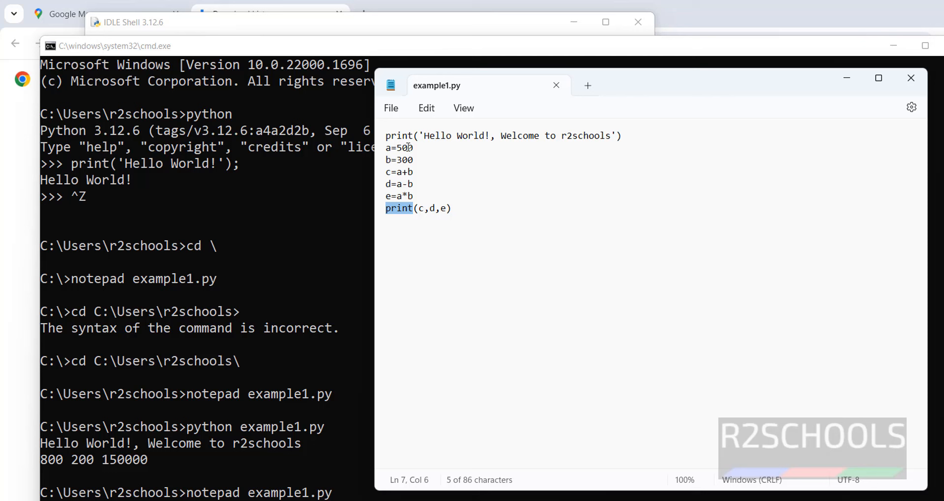
pyautogui.moveTo(406, 184)
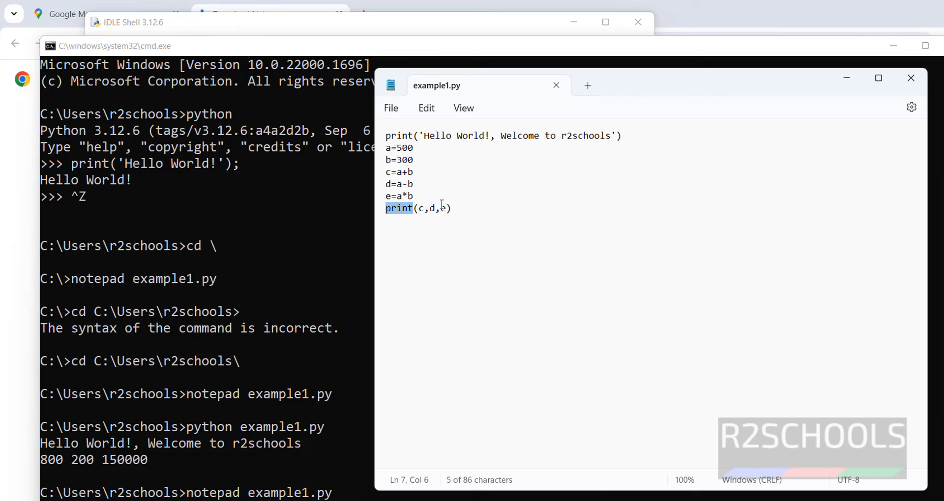
pyautogui.moveTo(409, 200)
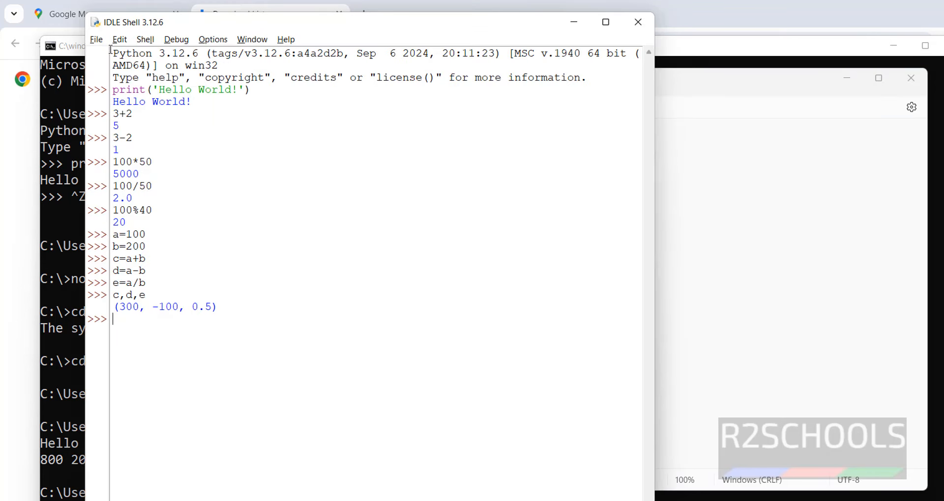
# Use File > Open to load example1.py from C:\Users\r2schools into an IDLE editor window.
pyautogui.click(95, 40)
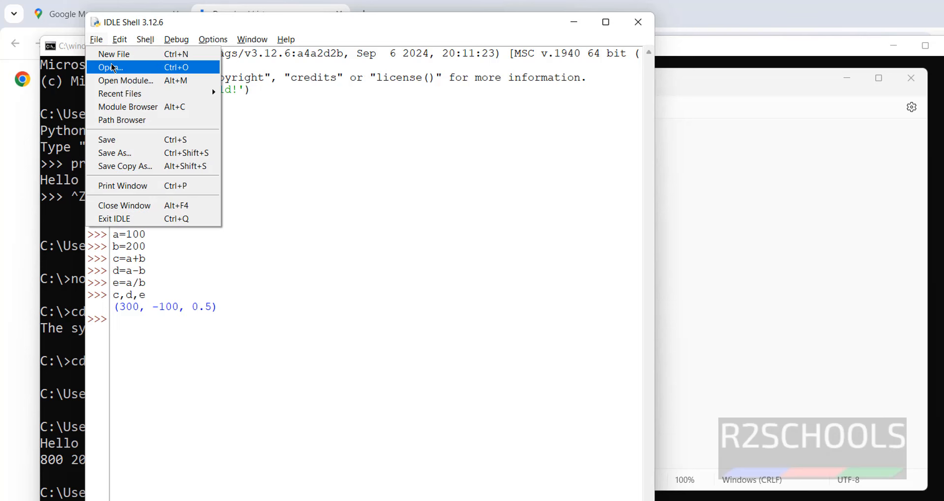
pyautogui.click(109, 67)
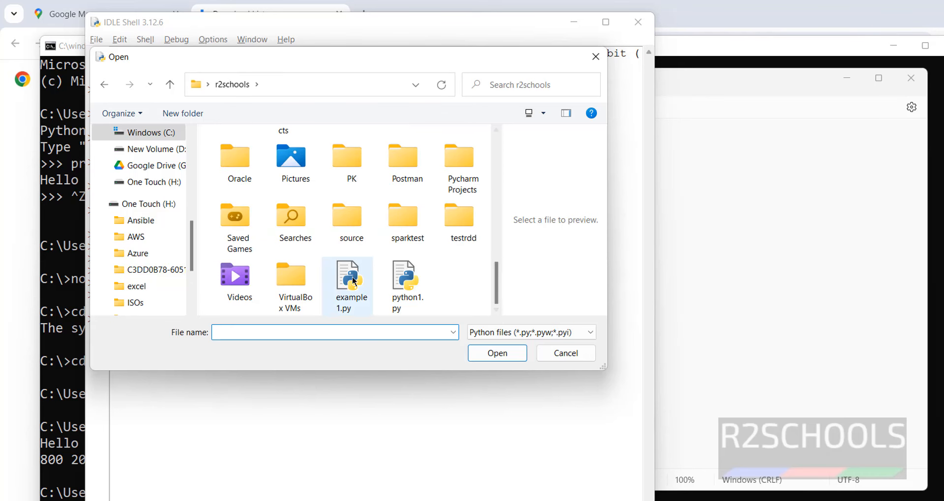
pyautogui.click(350, 281)
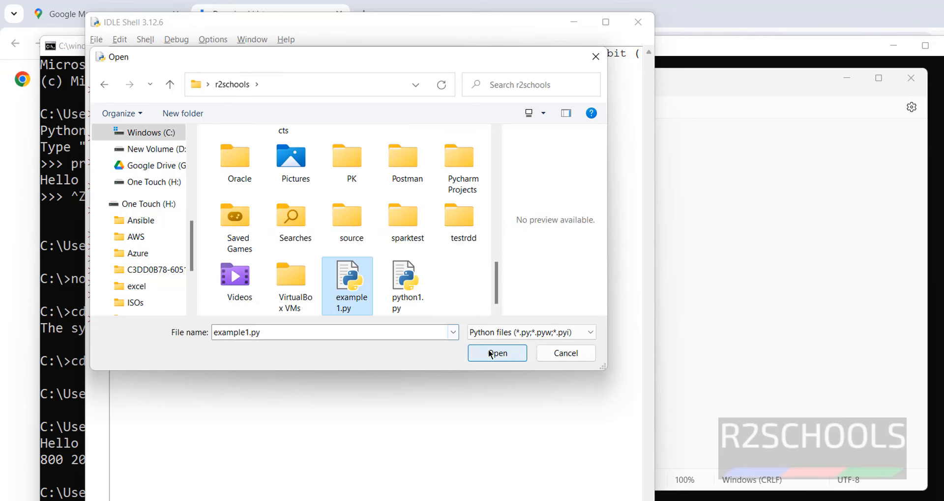
pyautogui.click(497, 353)
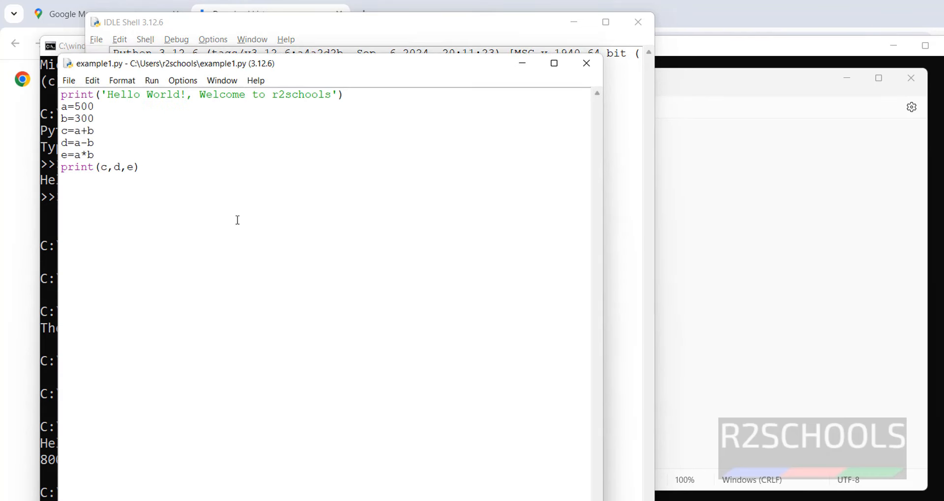
pyautogui.click(151, 80)
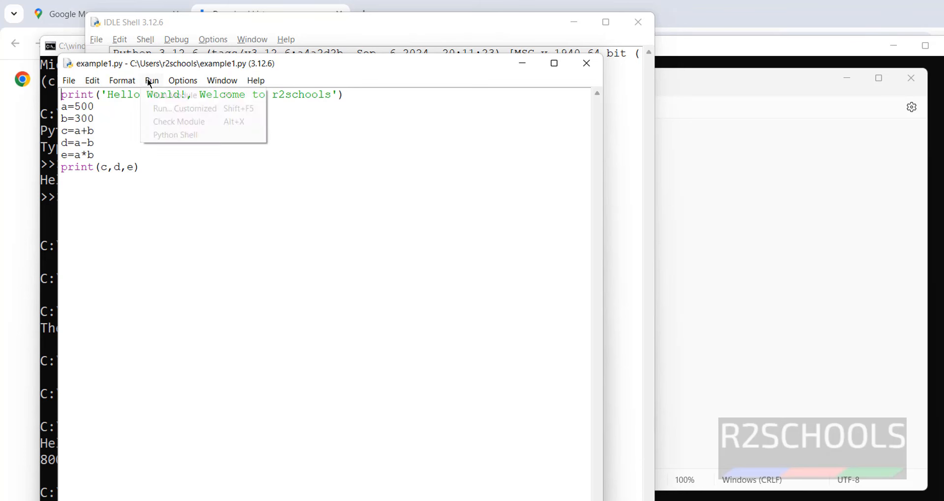
pyautogui.click(175, 95)
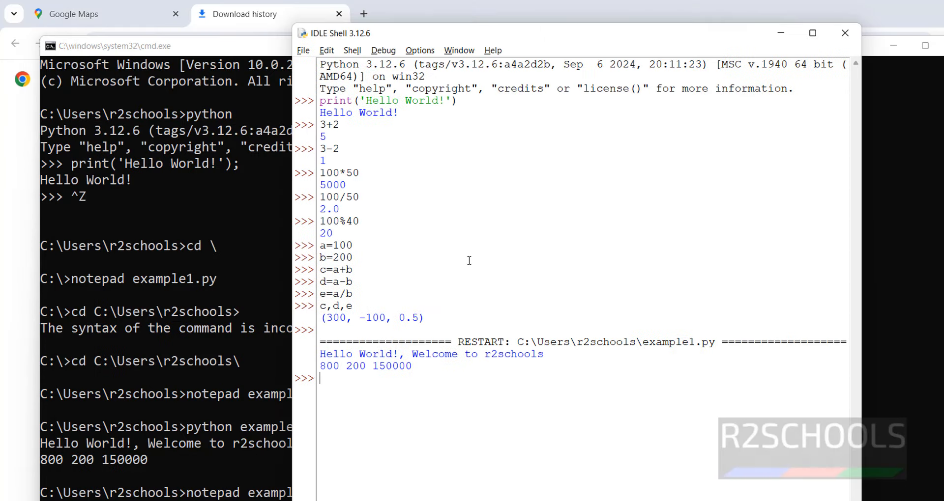
pyautogui.moveTo(496, 382)
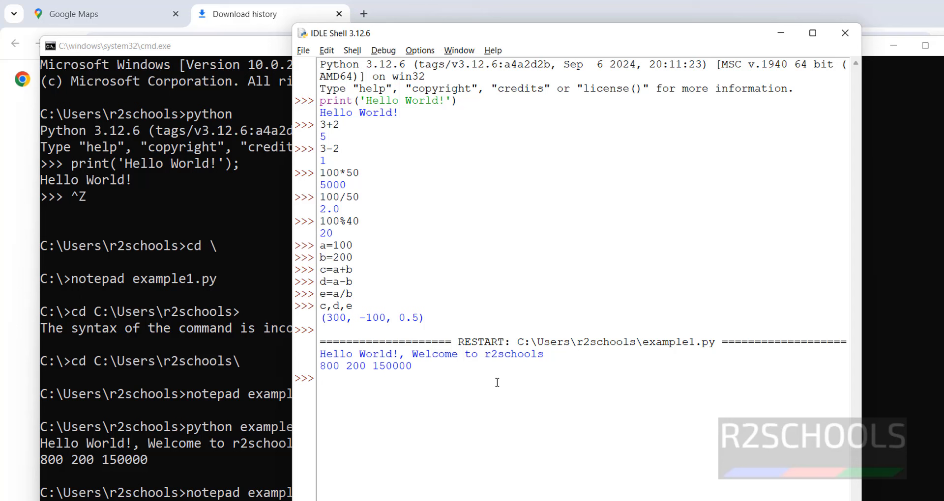
pyautogui.click(320, 379)
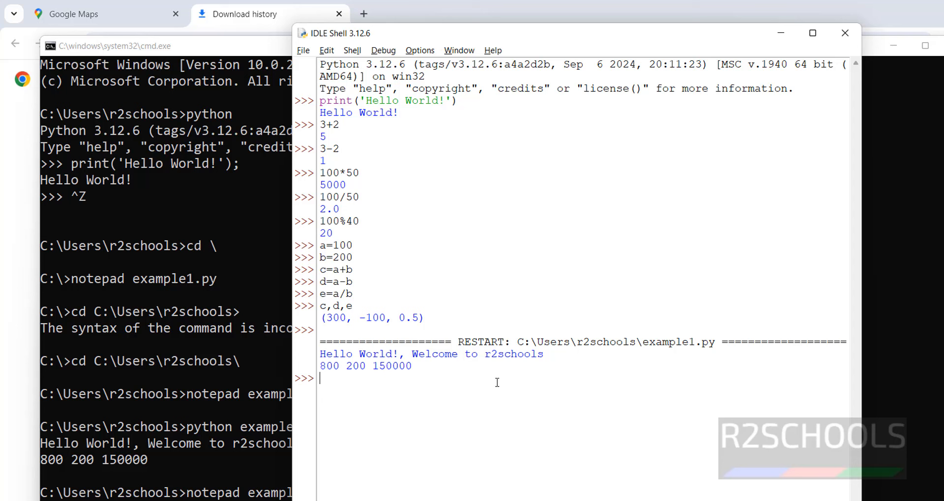